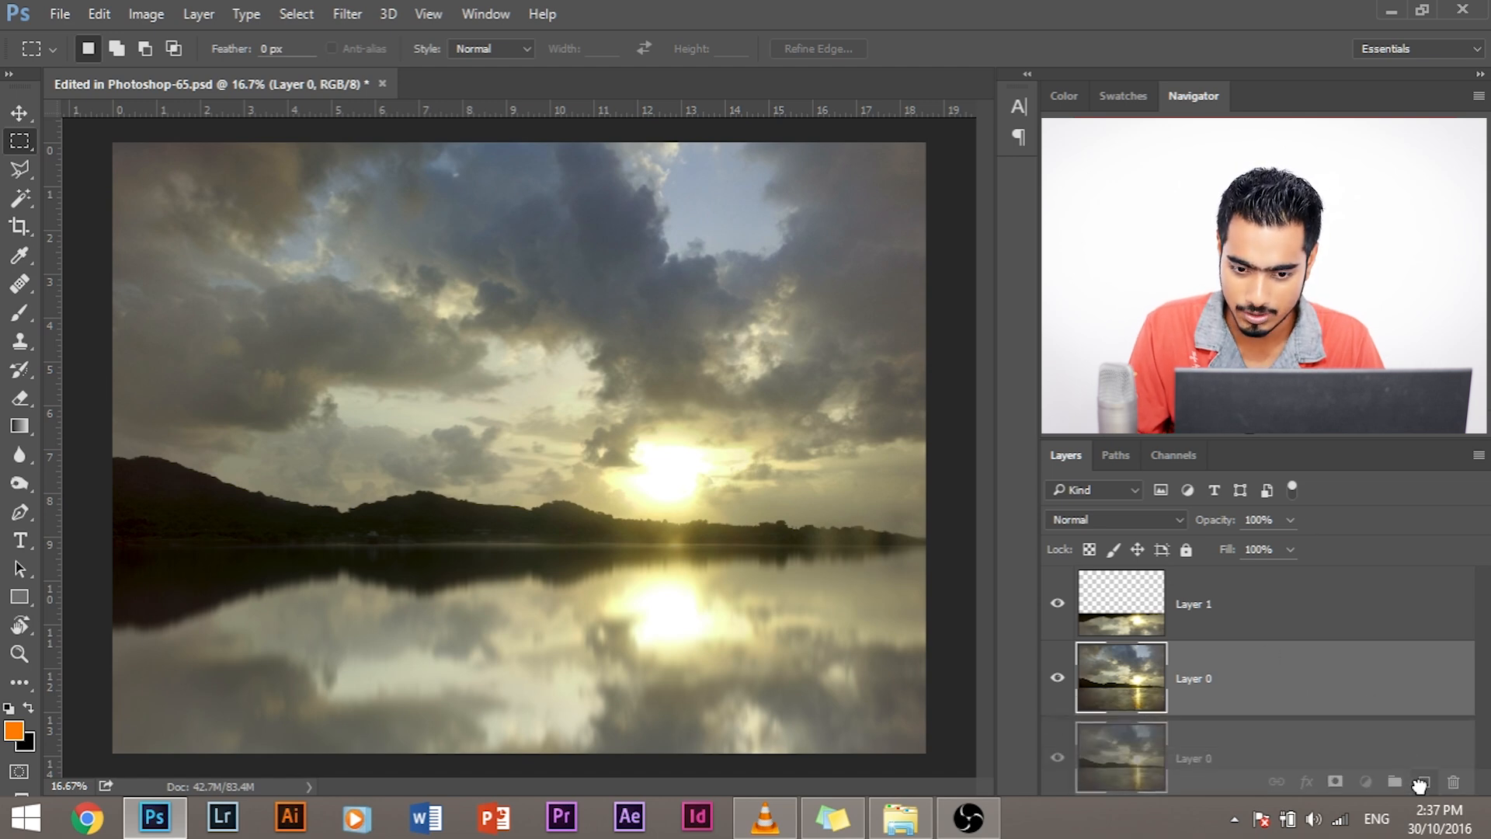
Duplicate Layer 0, toggle Layer 1's visibility to compare, and leave the reflection hidden
click(1419, 782)
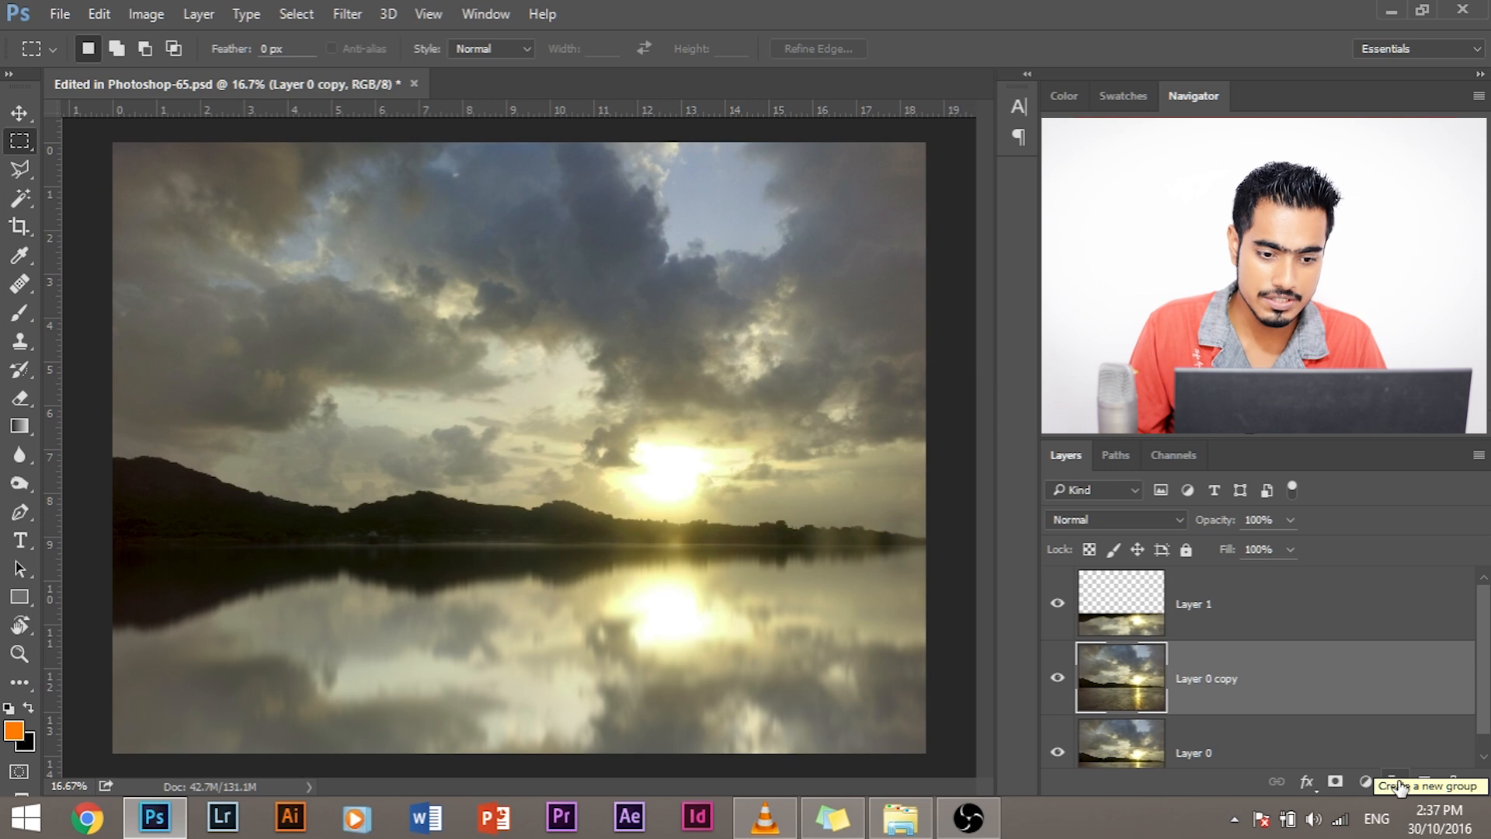
mouse_move(1155, 701)
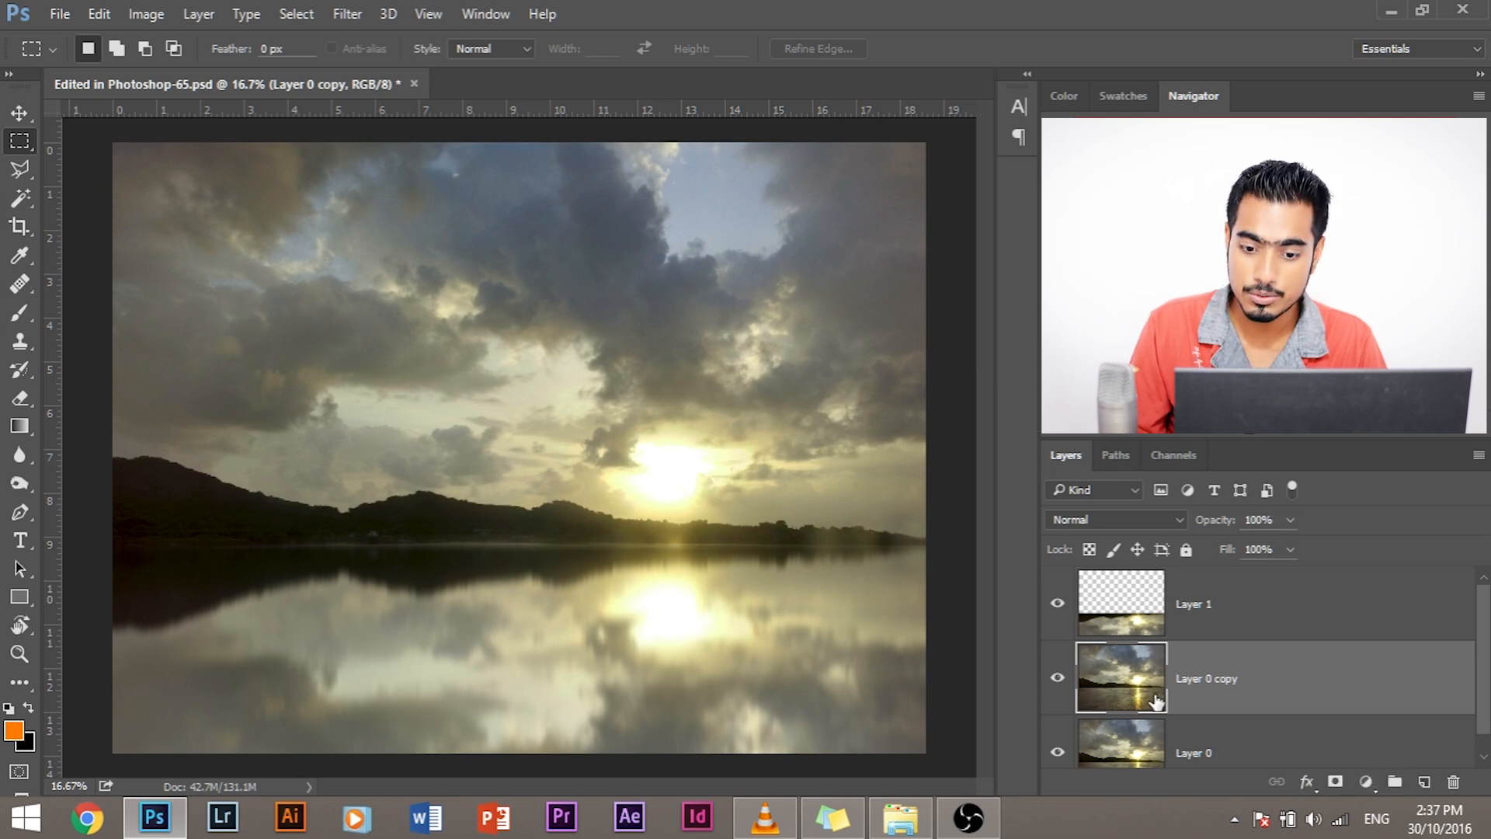
mouse_move(1196, 700)
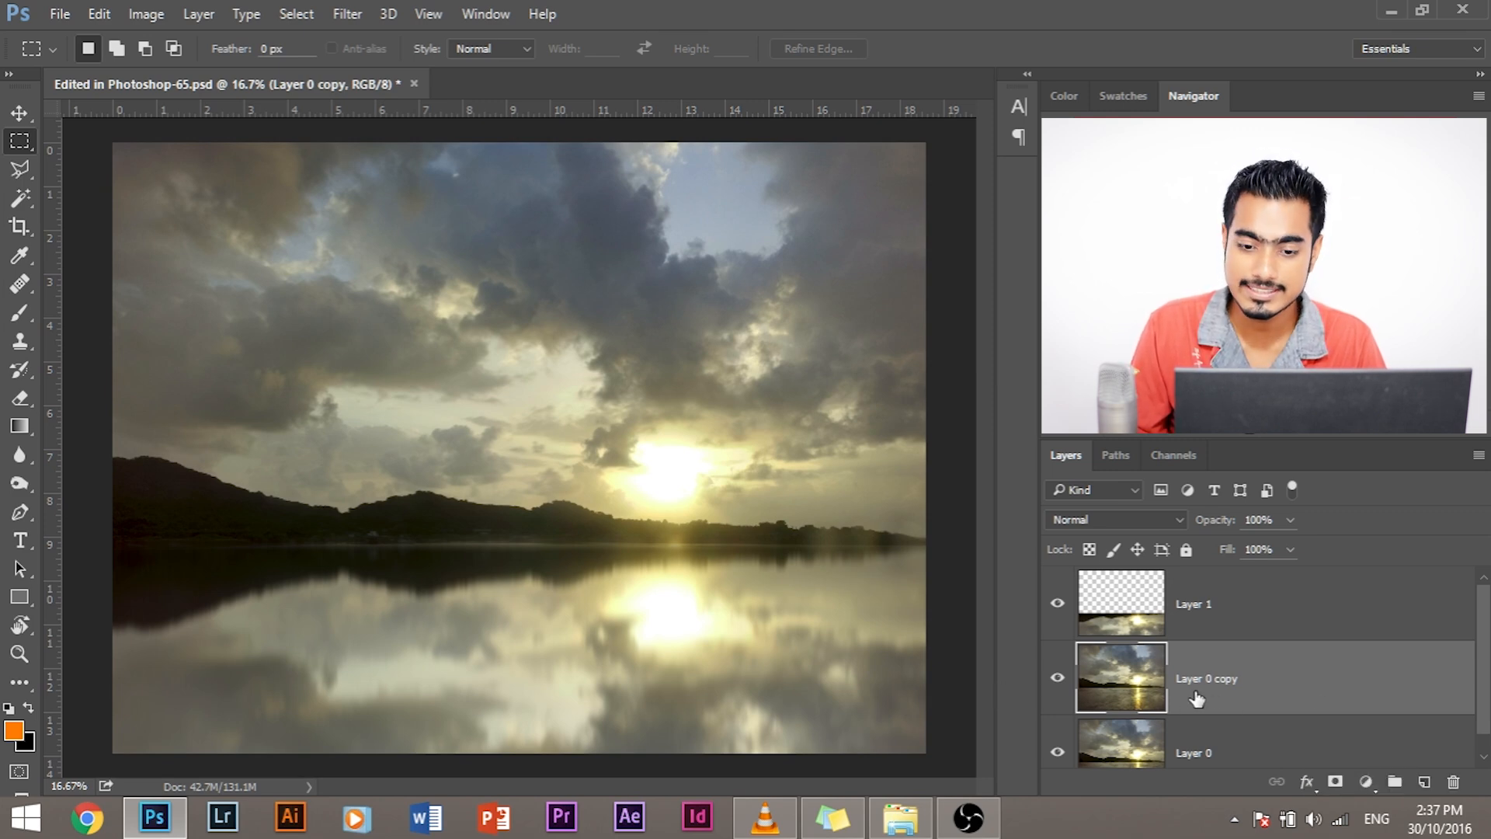
click(1056, 603)
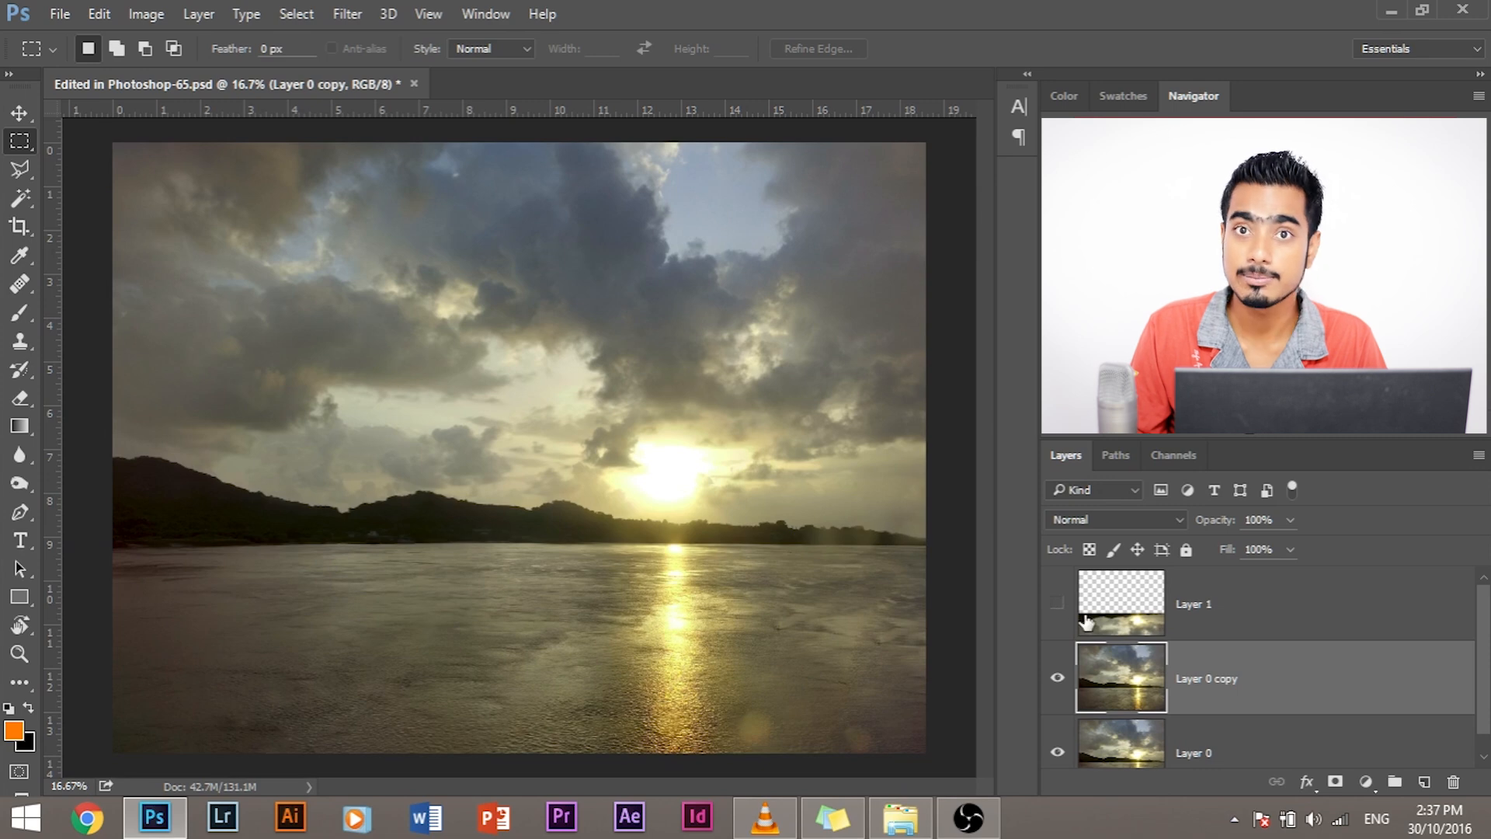
click(1058, 602)
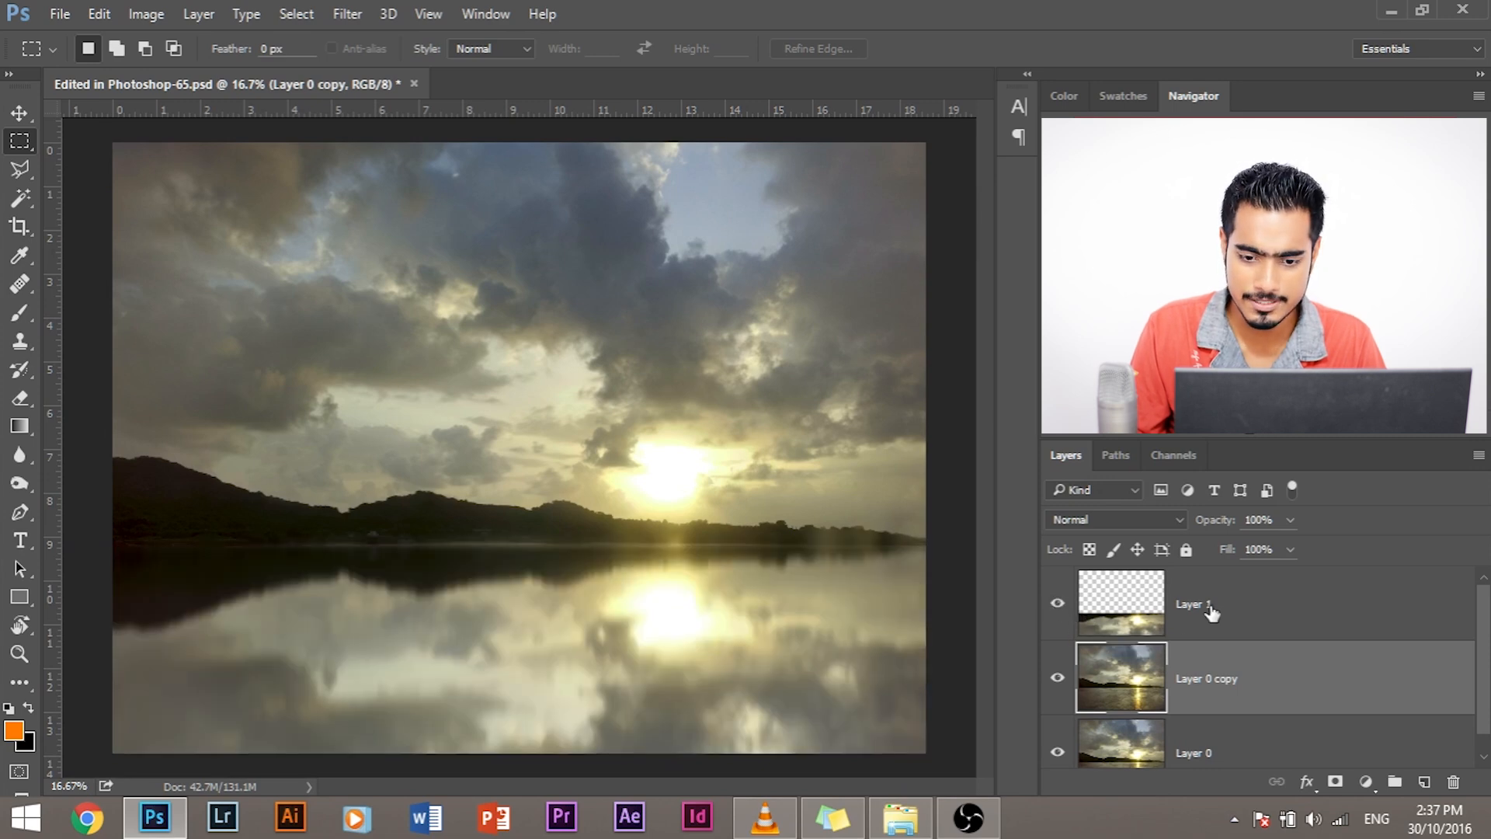
click(1057, 602)
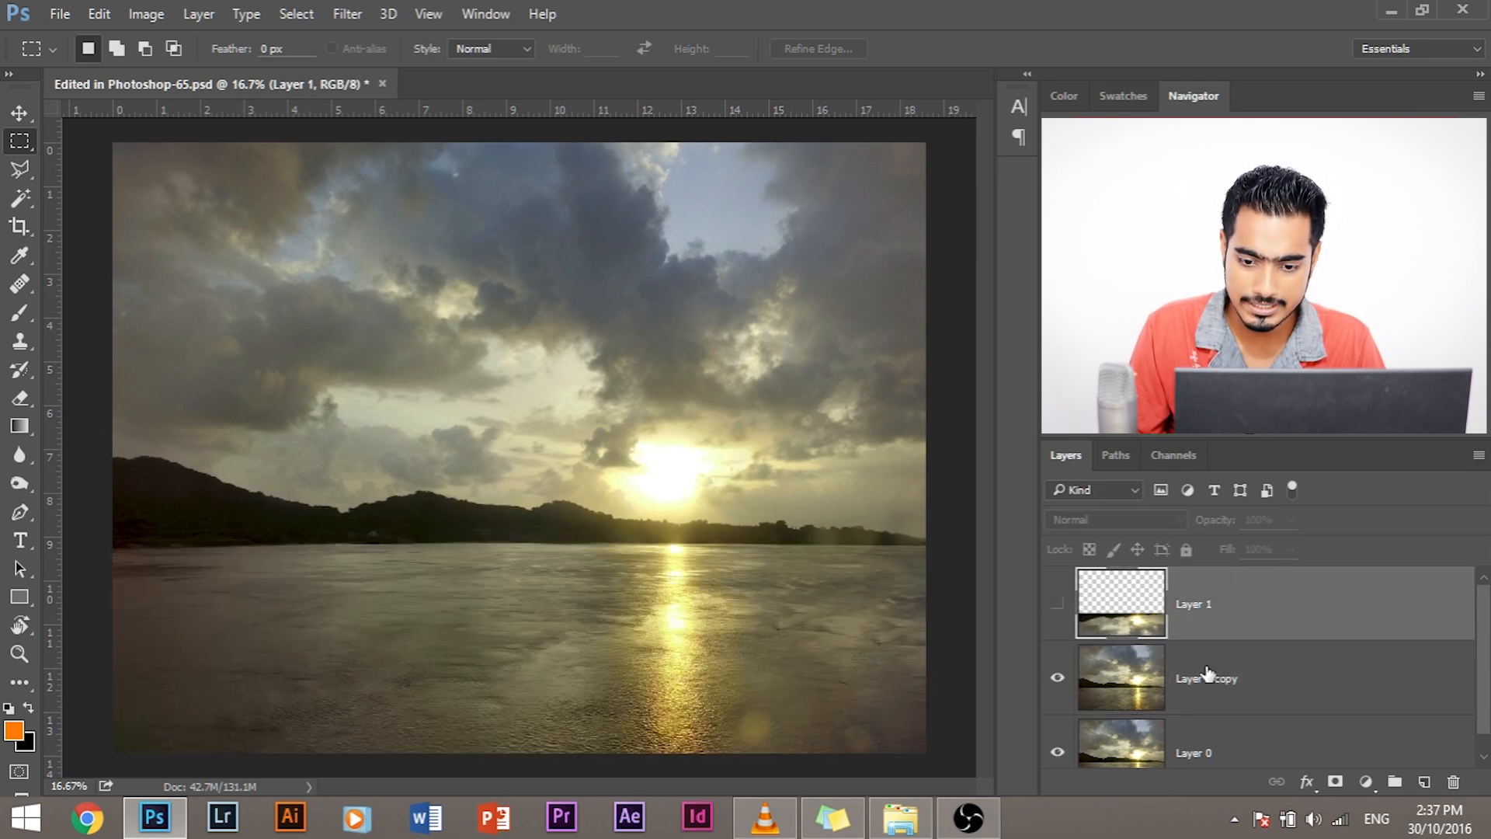
click(1206, 679)
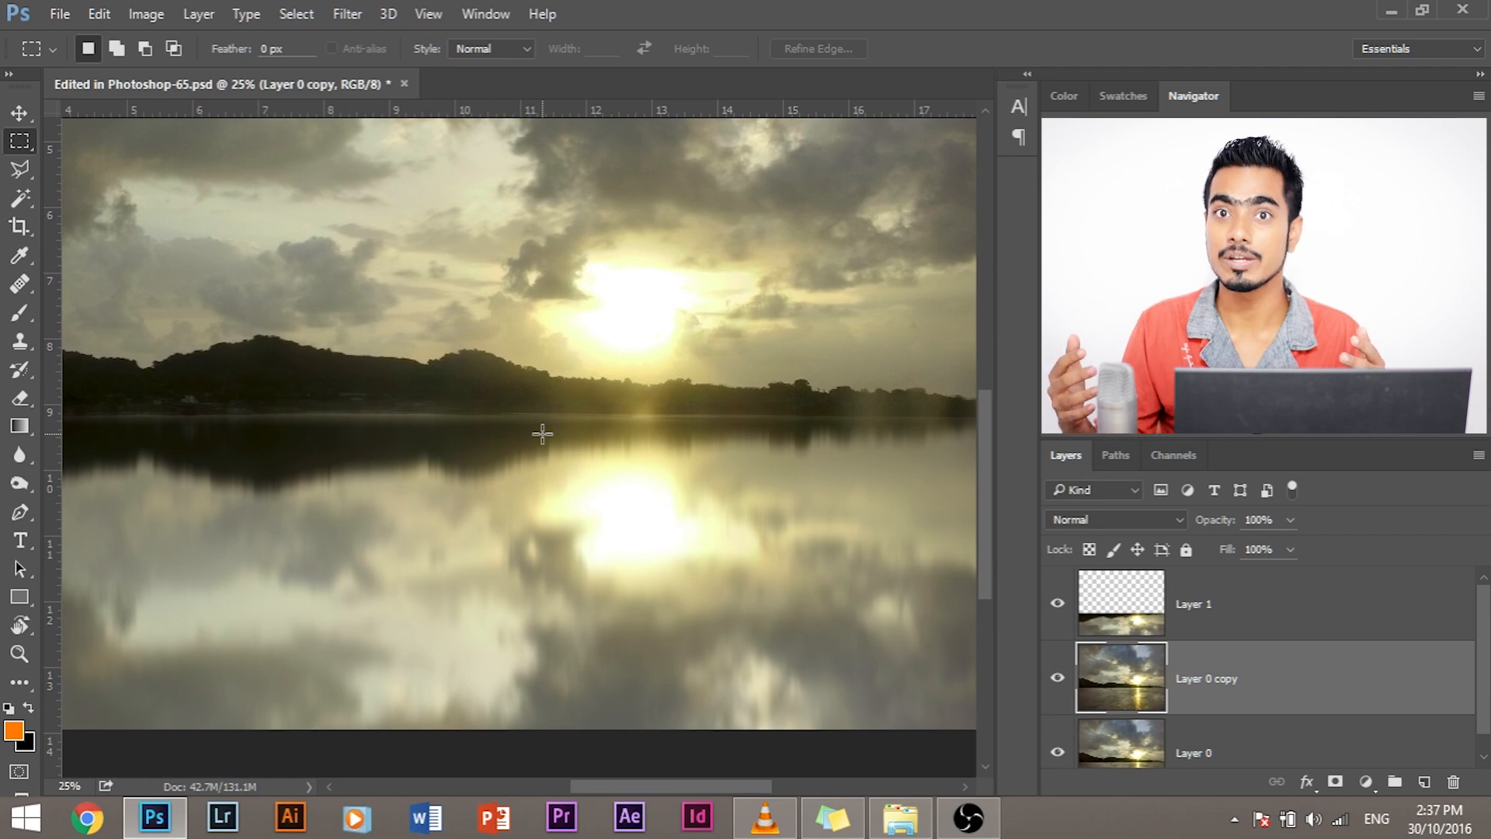
mouse_move(729, 411)
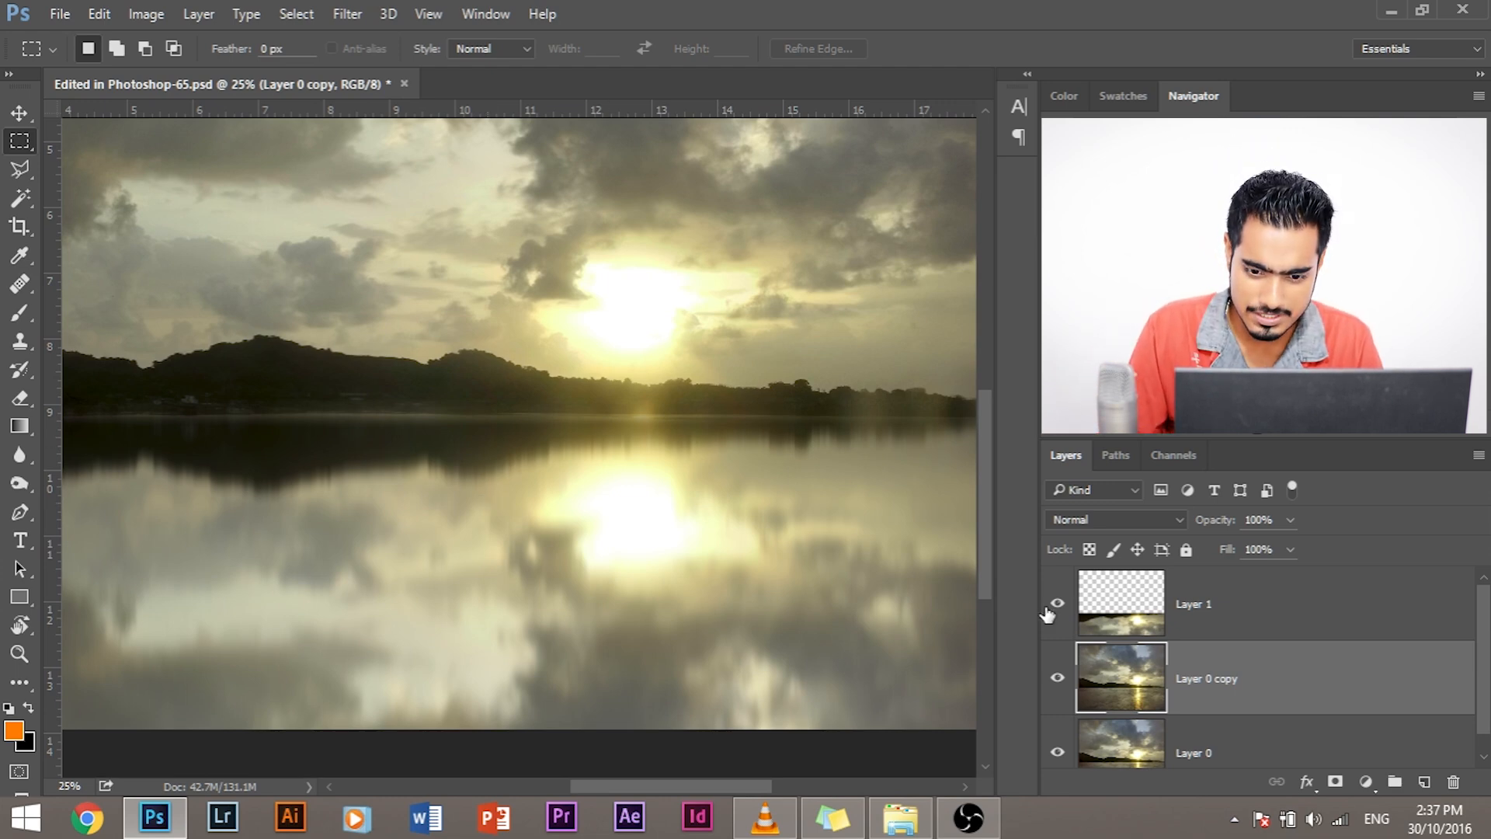
click(1057, 603)
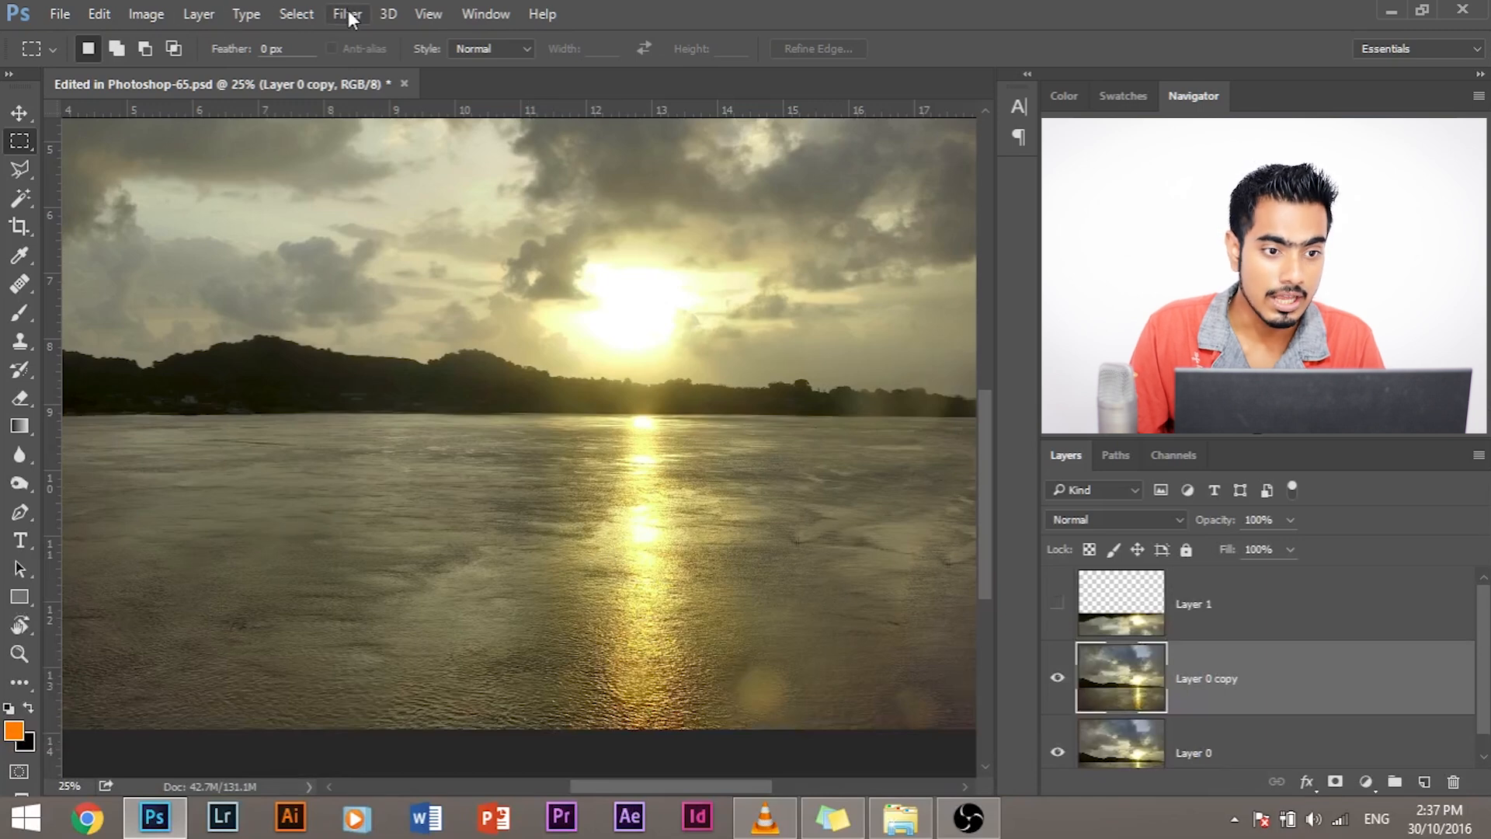
Set up a Motion Blur at angle 0 with distance 131 pixels on the duplicated layer
click(348, 14)
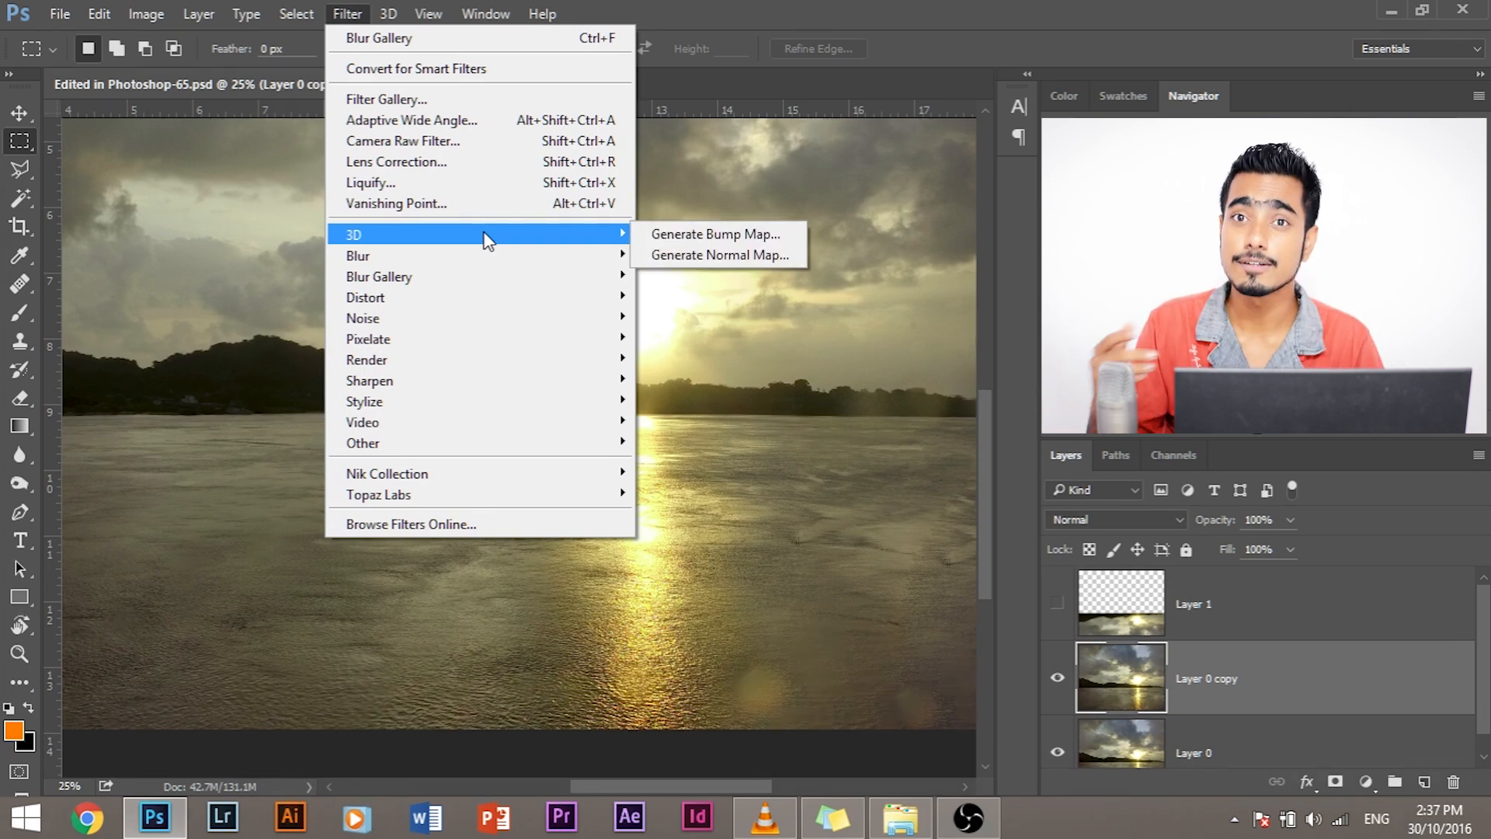
mouse_move(518, 275)
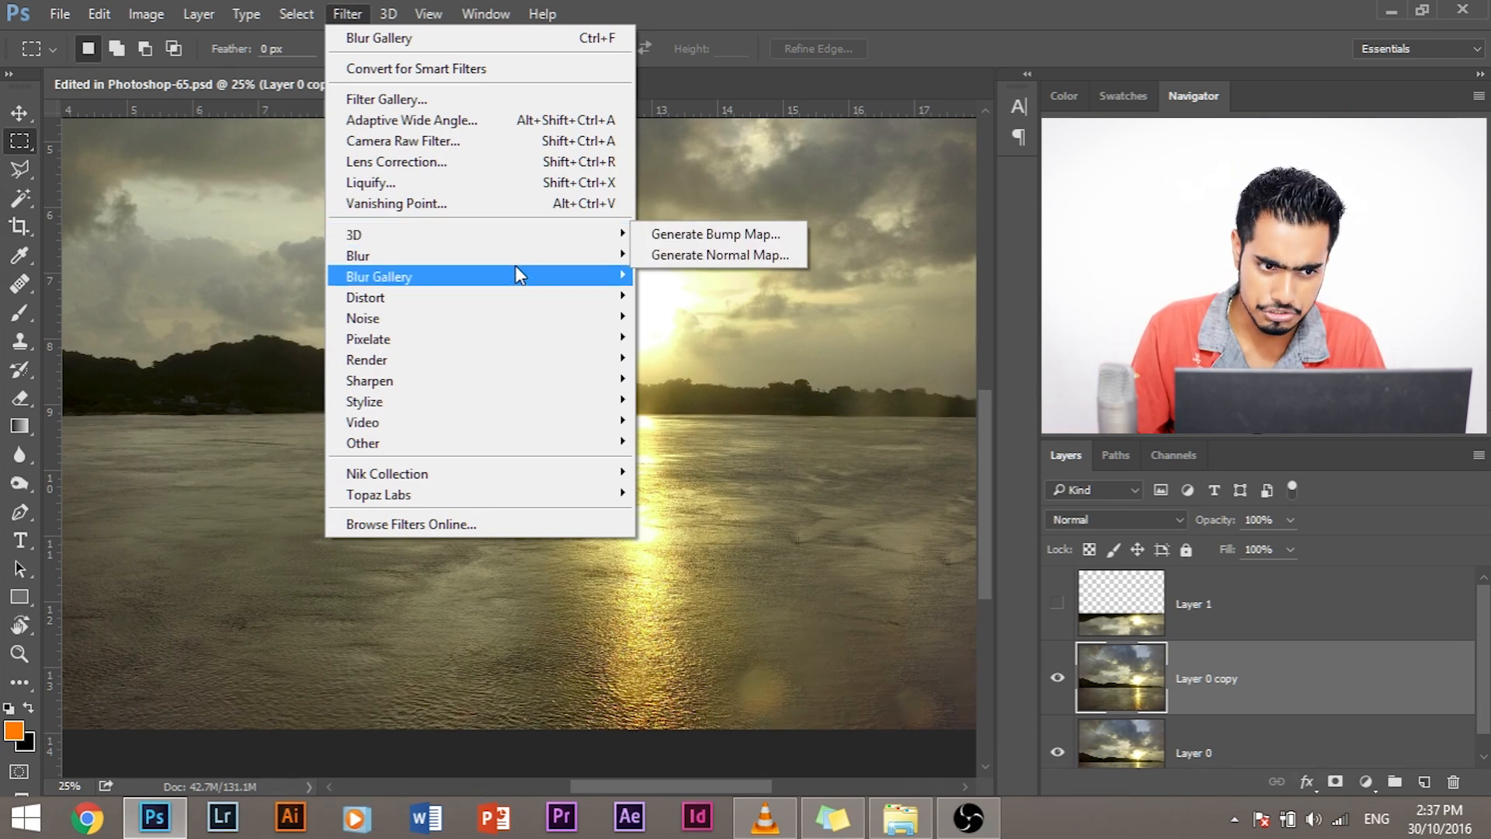
mouse_move(359, 255)
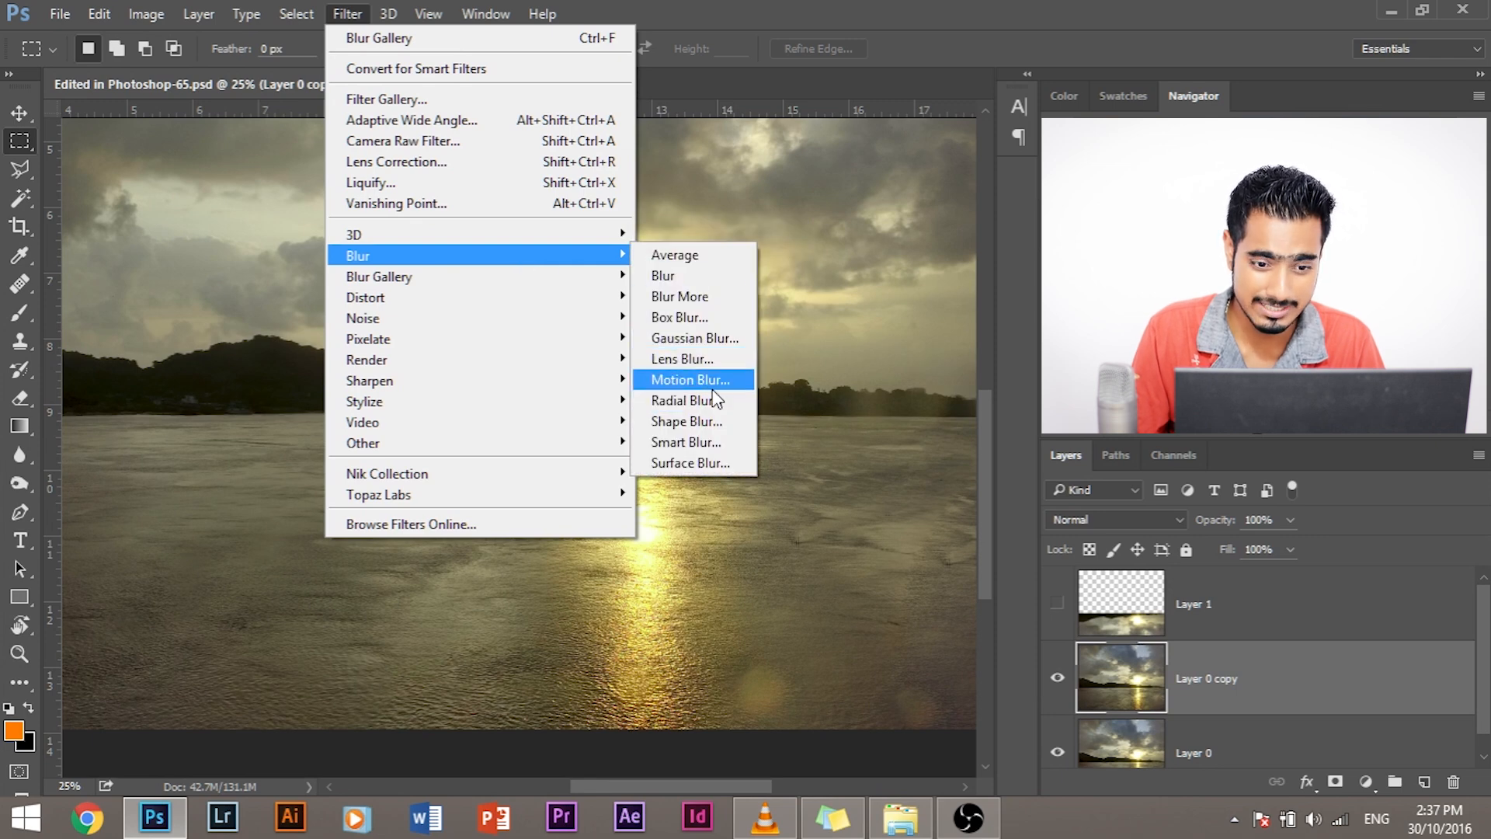
click(689, 380)
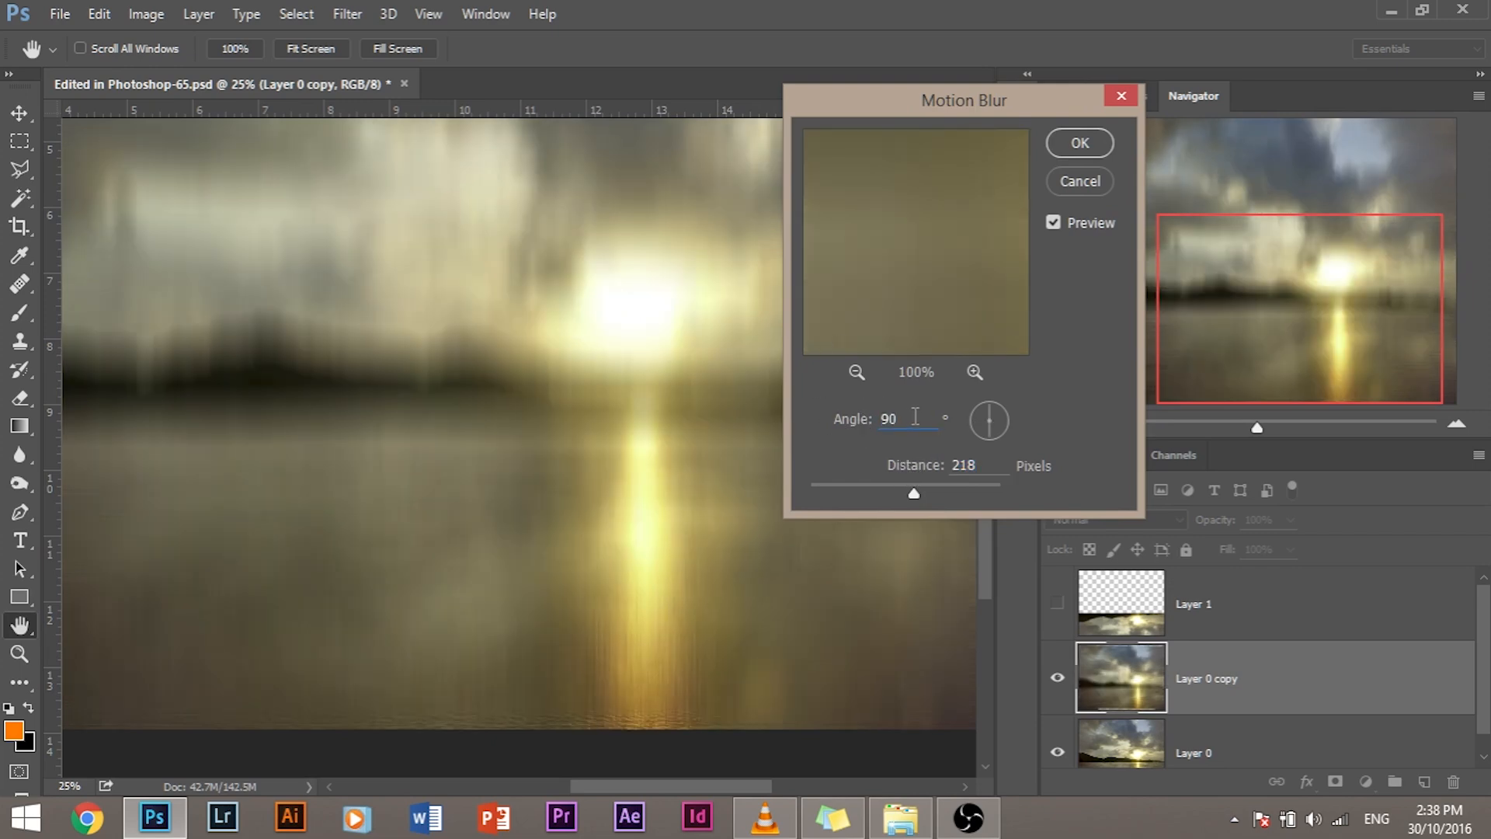
text(0)
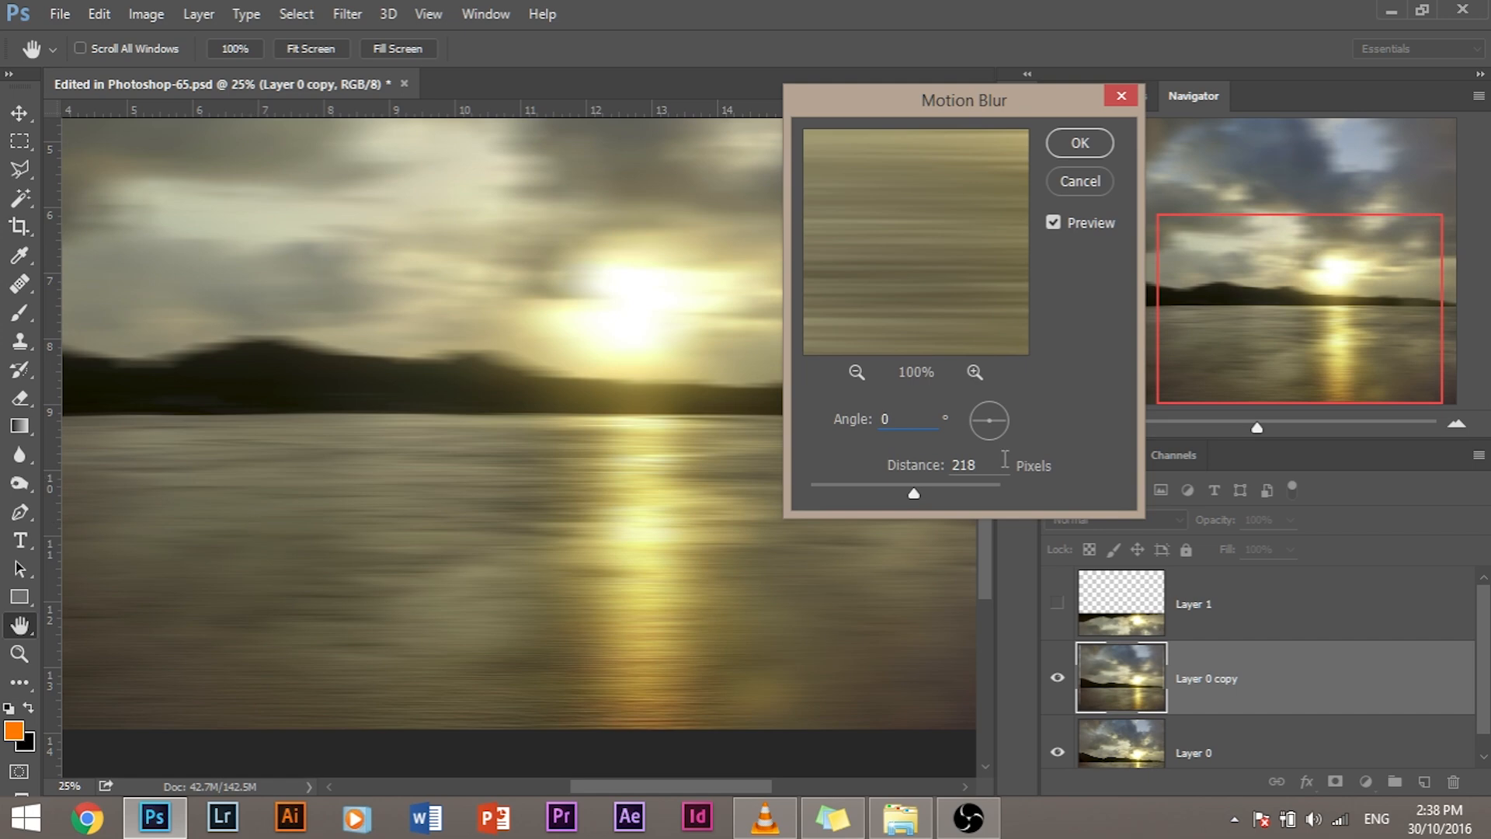
drag(913, 494, 891, 494)
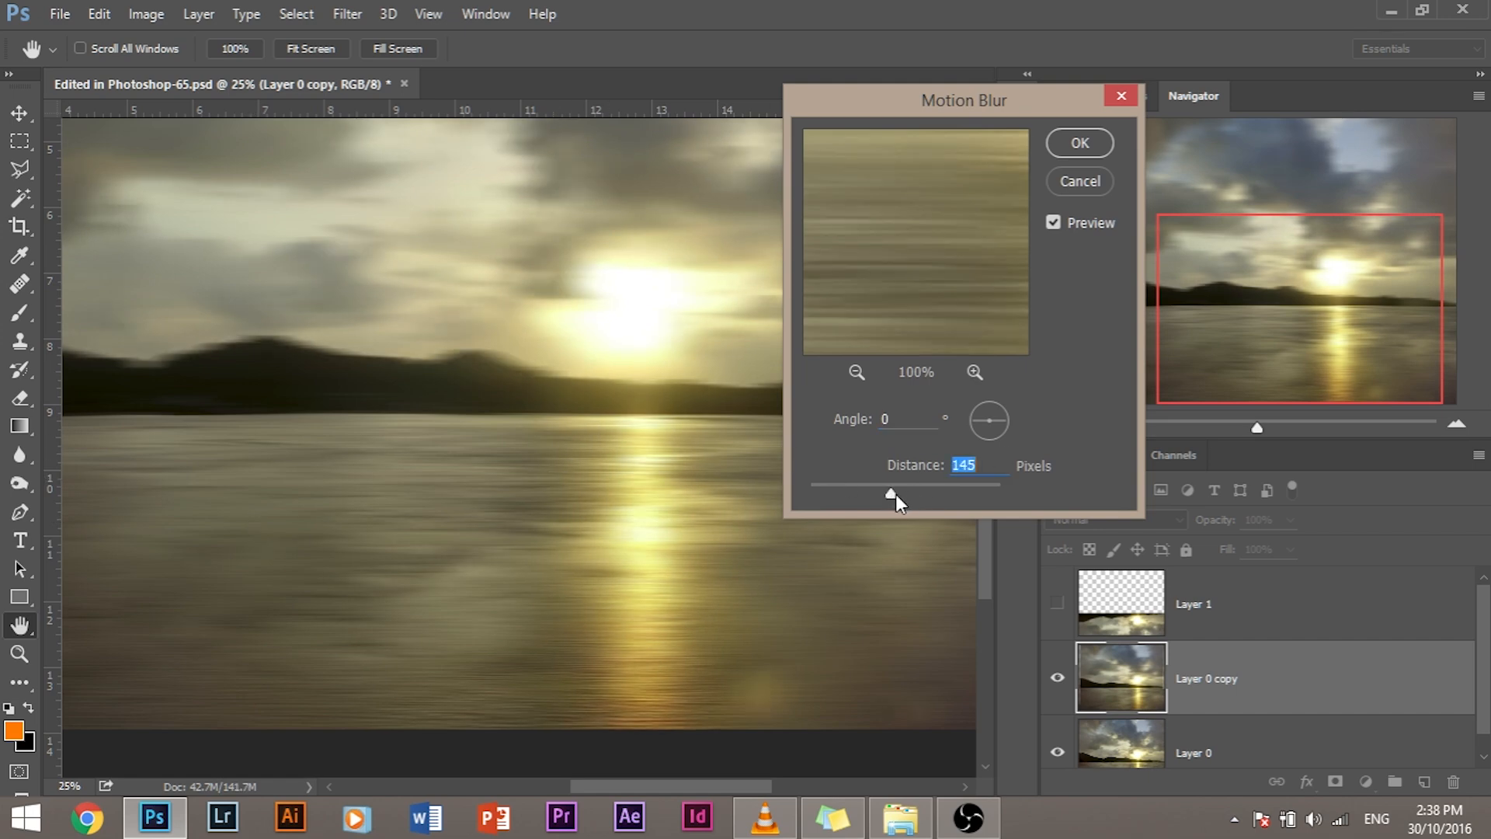
drag(891, 494, 877, 494)
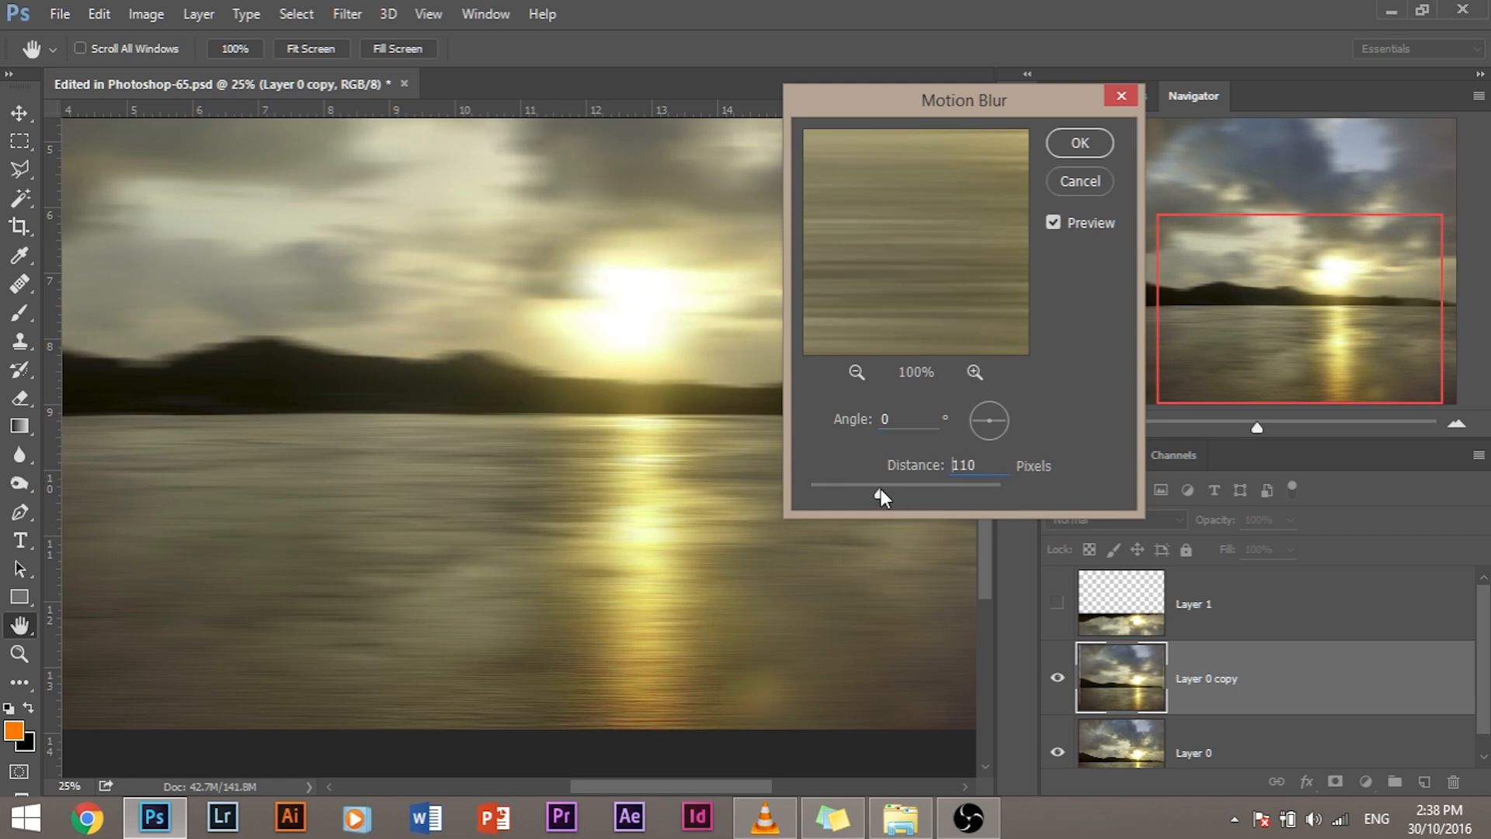
drag(881, 493, 886, 492)
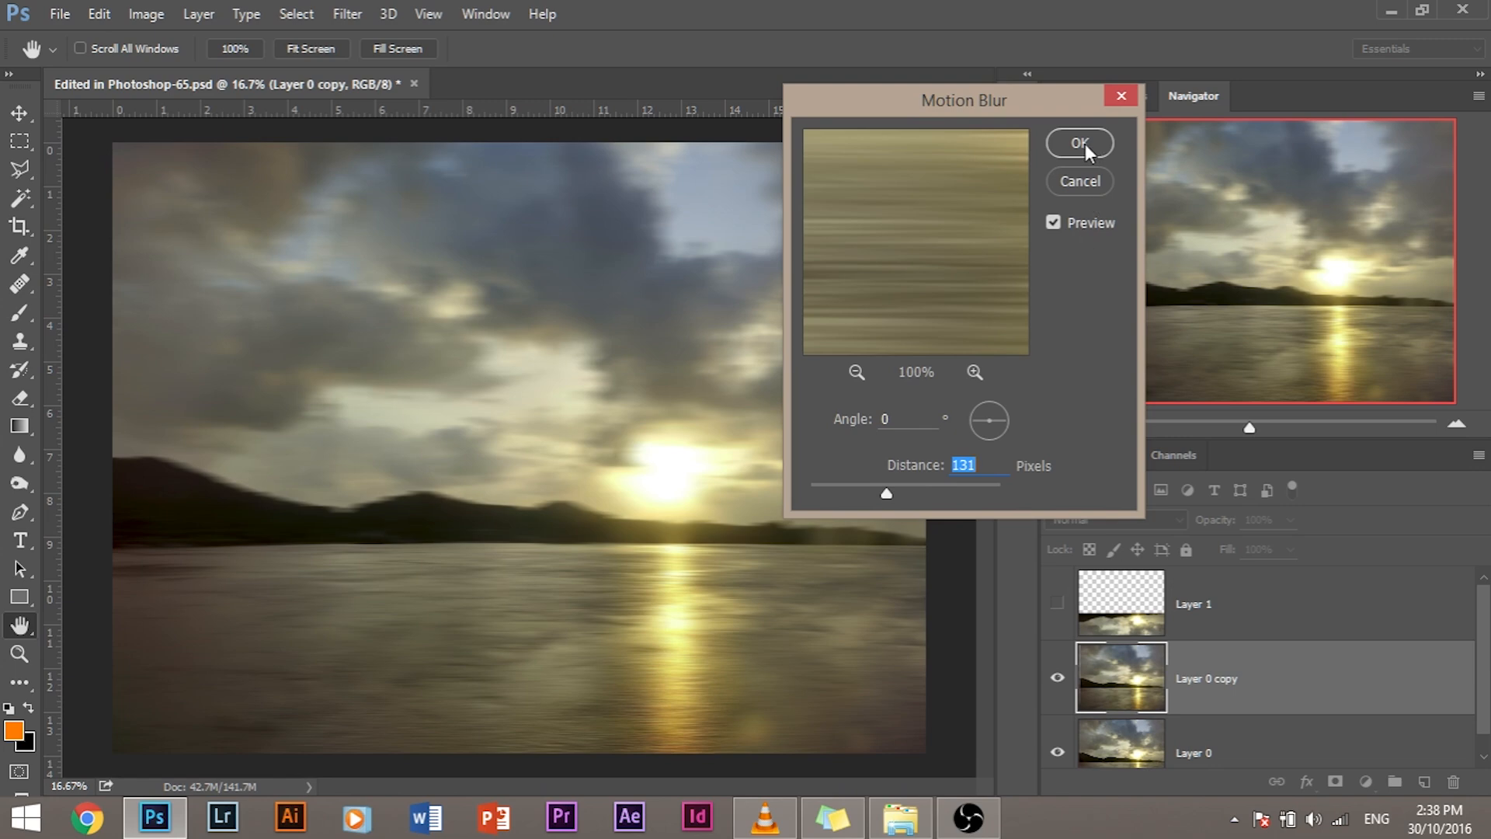
click(1080, 143)
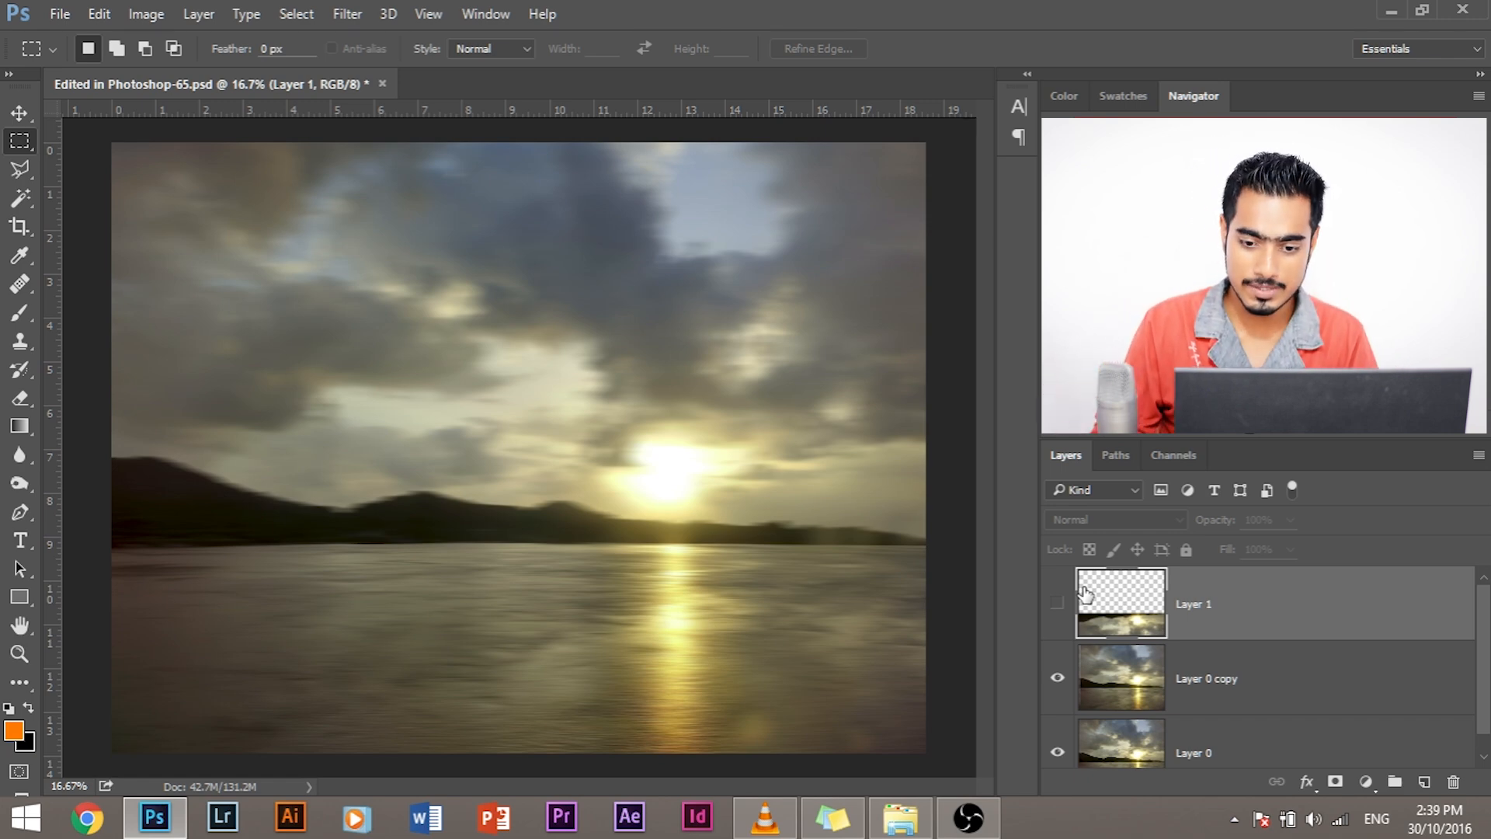
Show the reflection Layer 1 again over the motion-blurred water
click(1057, 603)
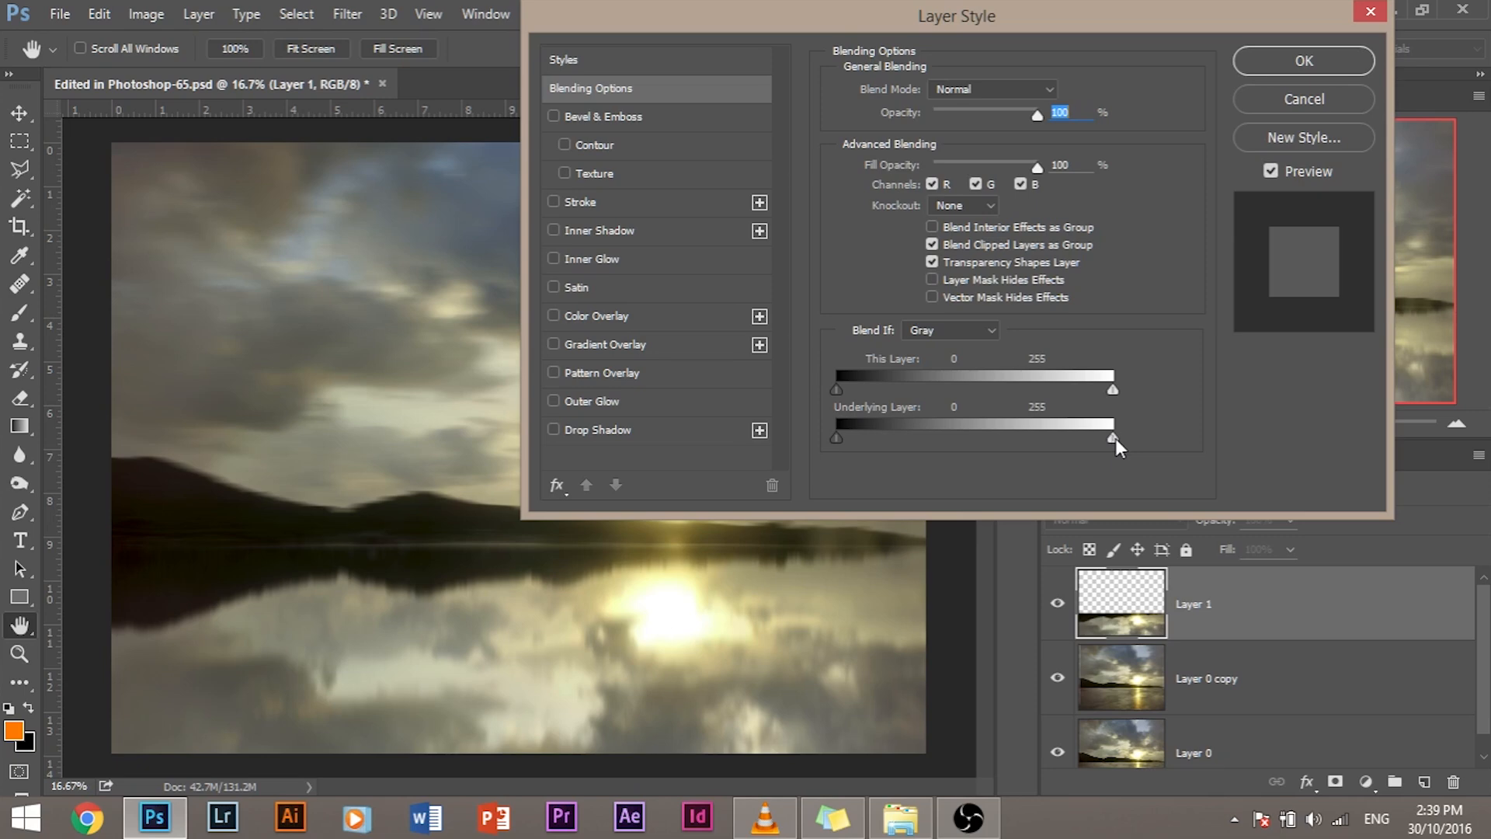
Lower the Underlying Layer white slider and Alt-split it for a soft glare transition
drag(1112, 437, 1067, 437)
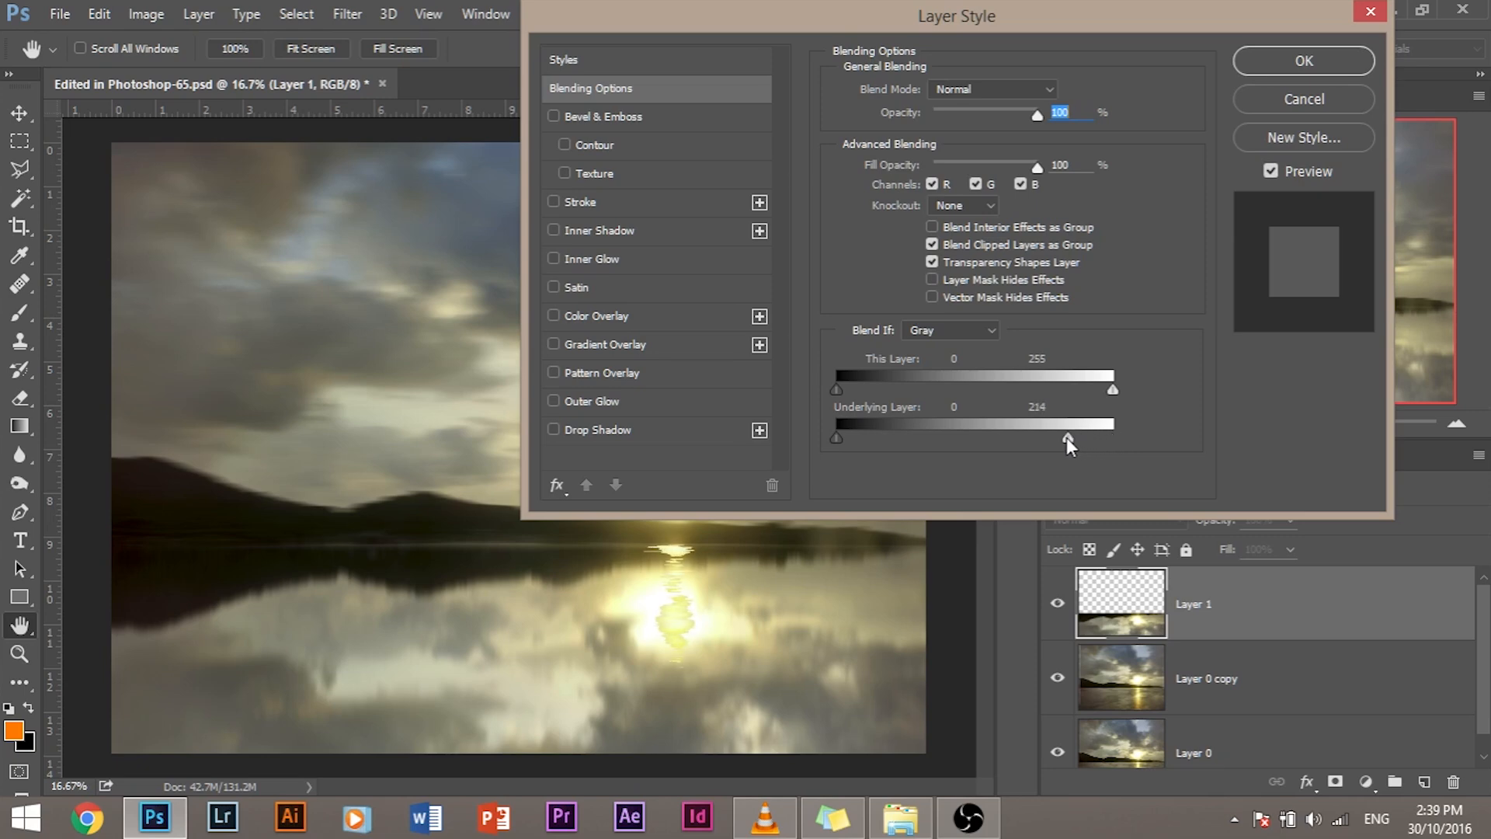
drag(1112, 438, 993, 438)
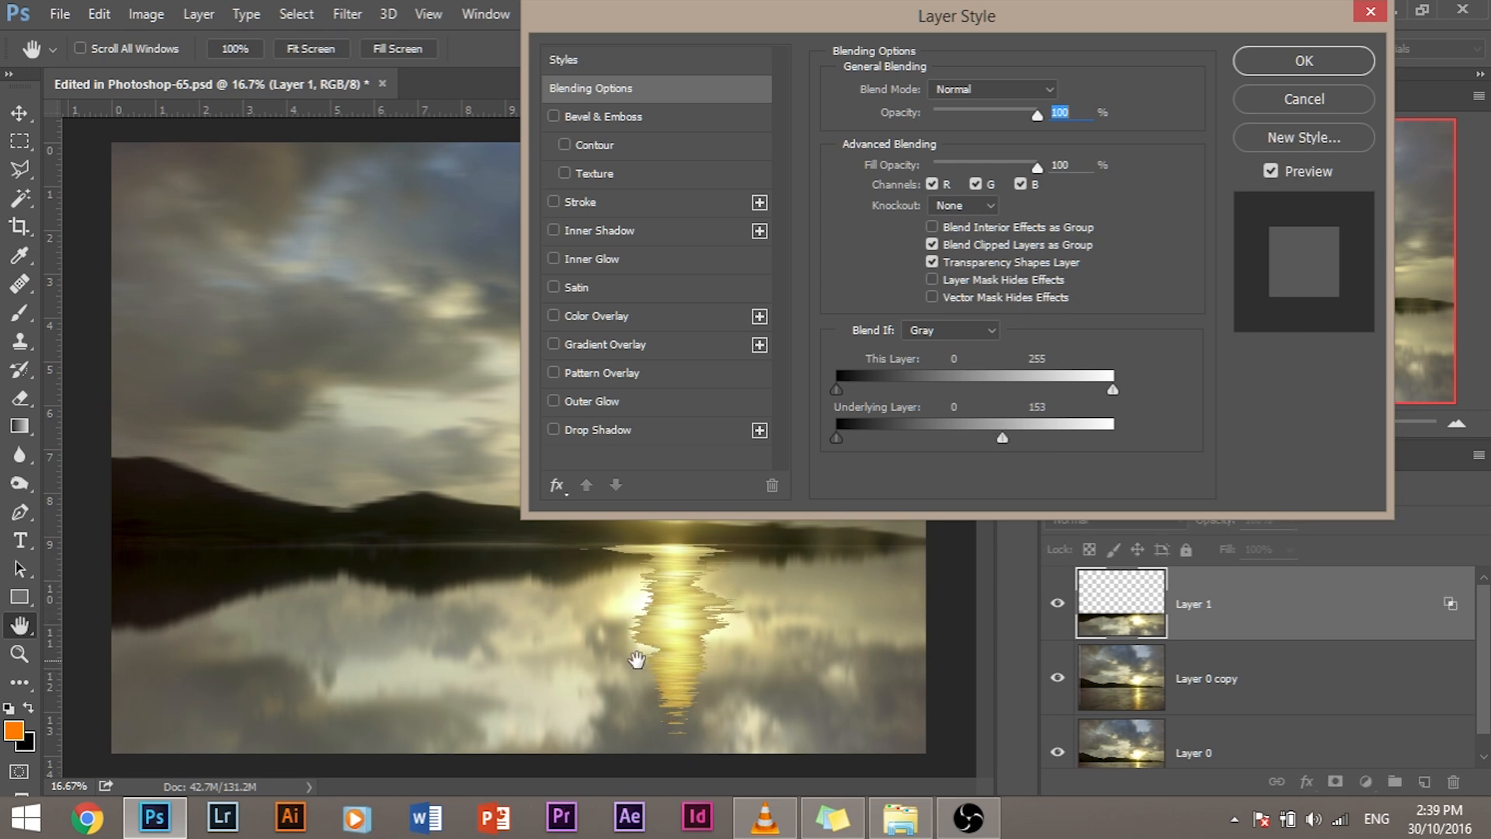
mouse_move(647, 666)
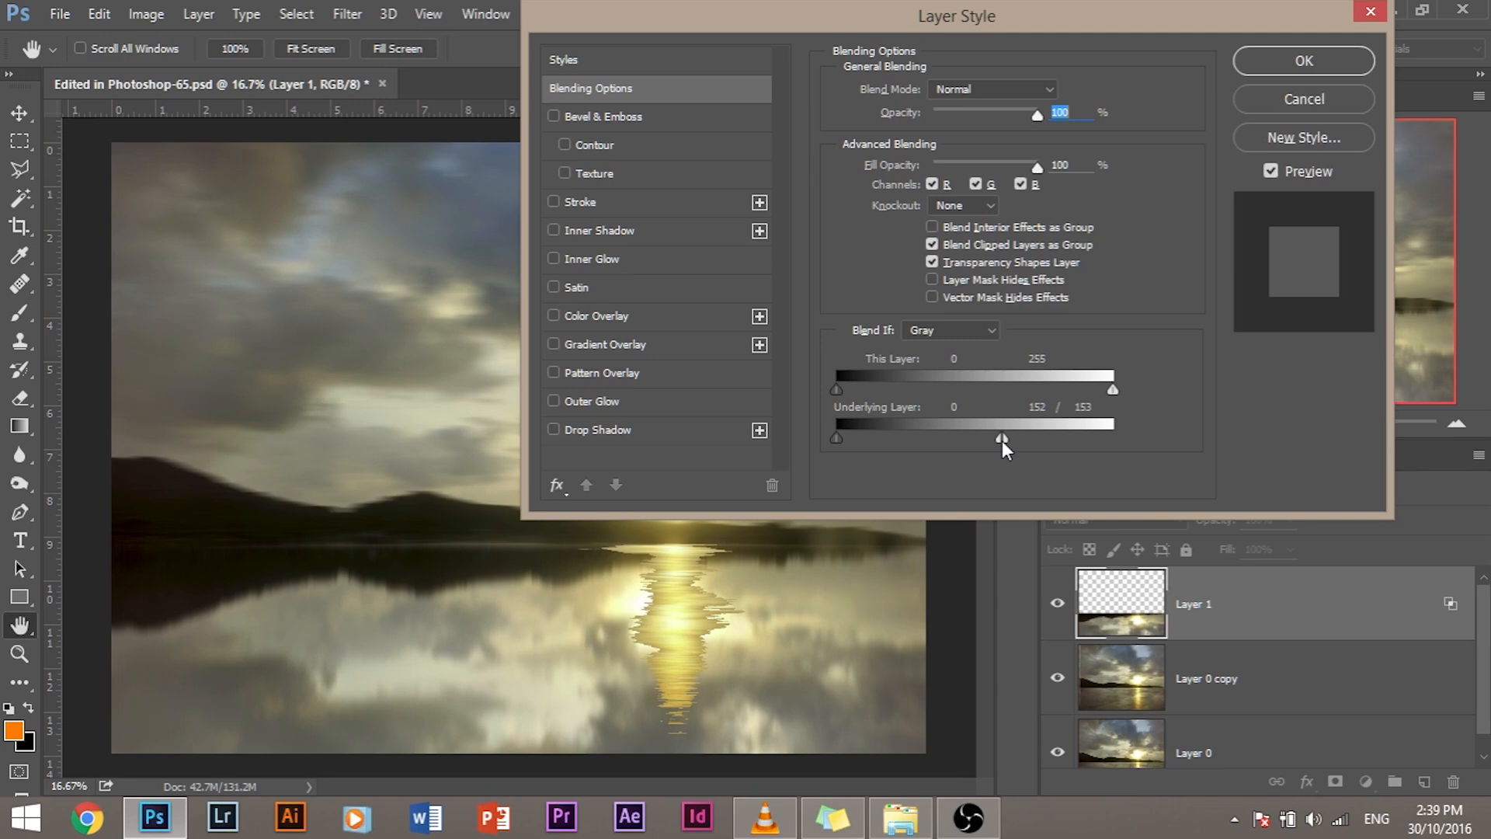
drag(1000, 438, 1013, 438)
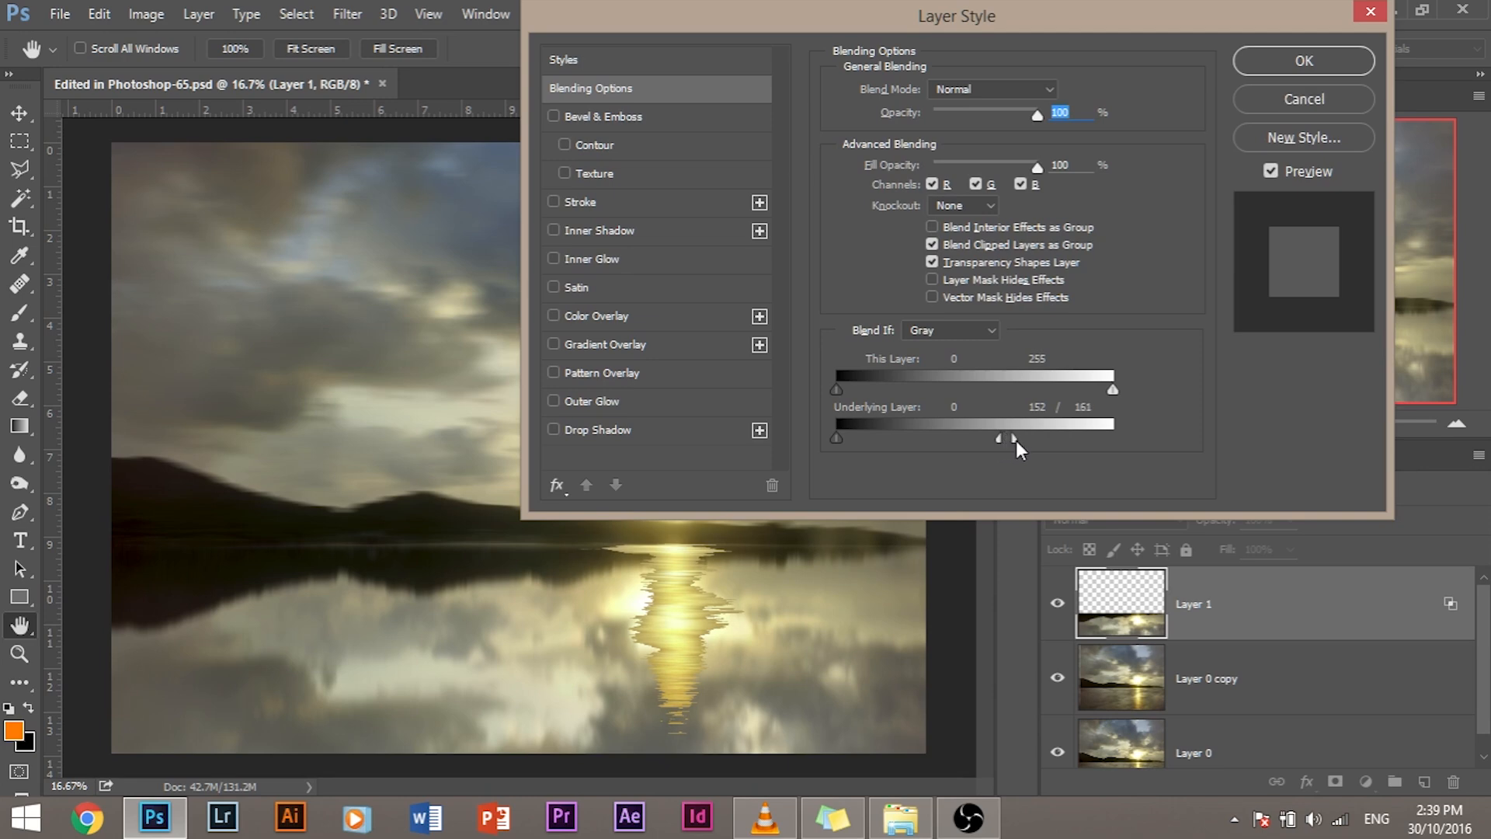
drag(999, 437, 951, 438)
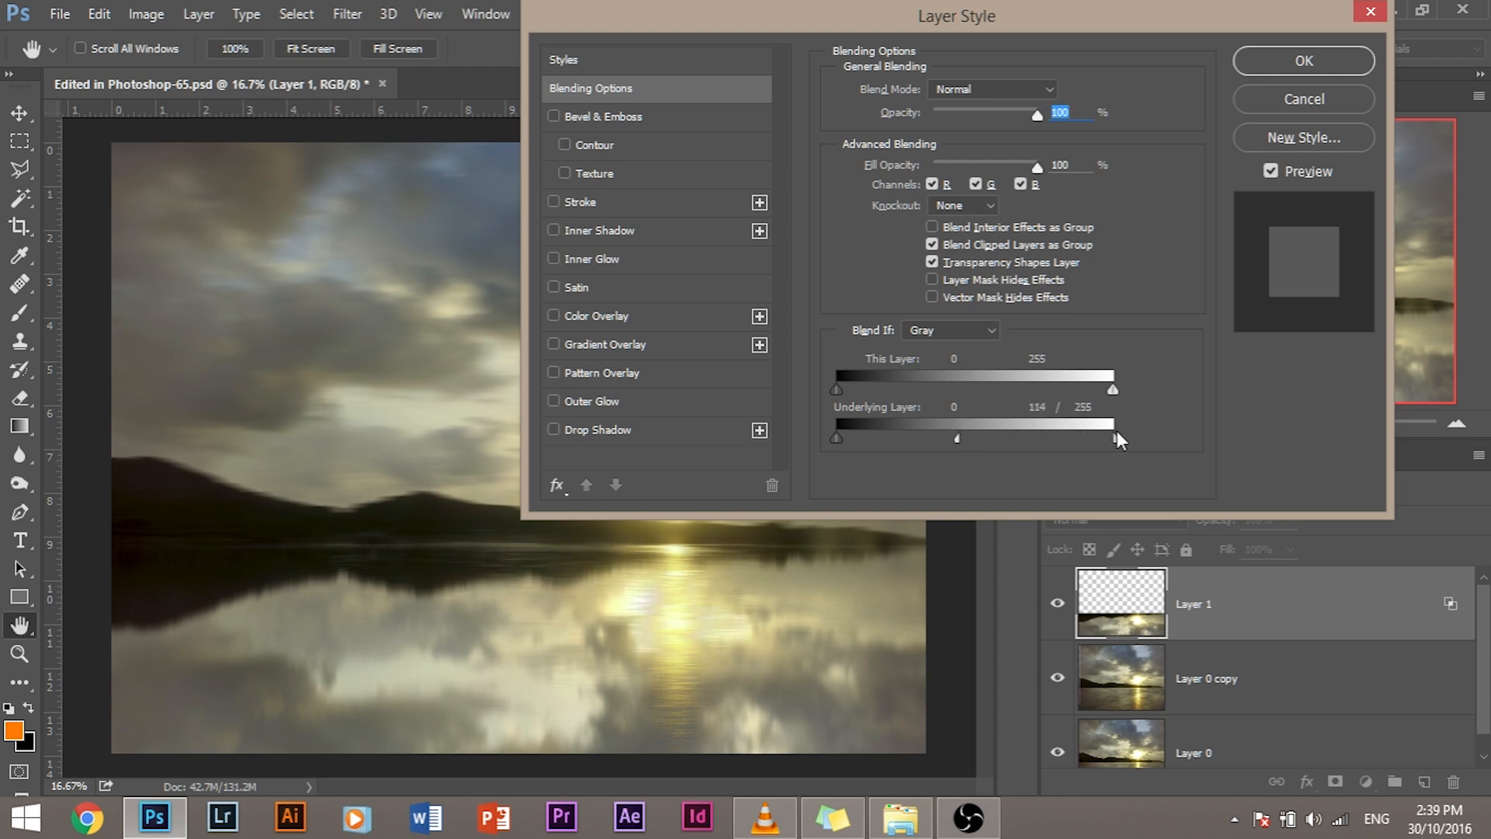
Fine-tune the split threshold to about 114/255 and apply the blending settings
drag(1112, 437, 1082, 437)
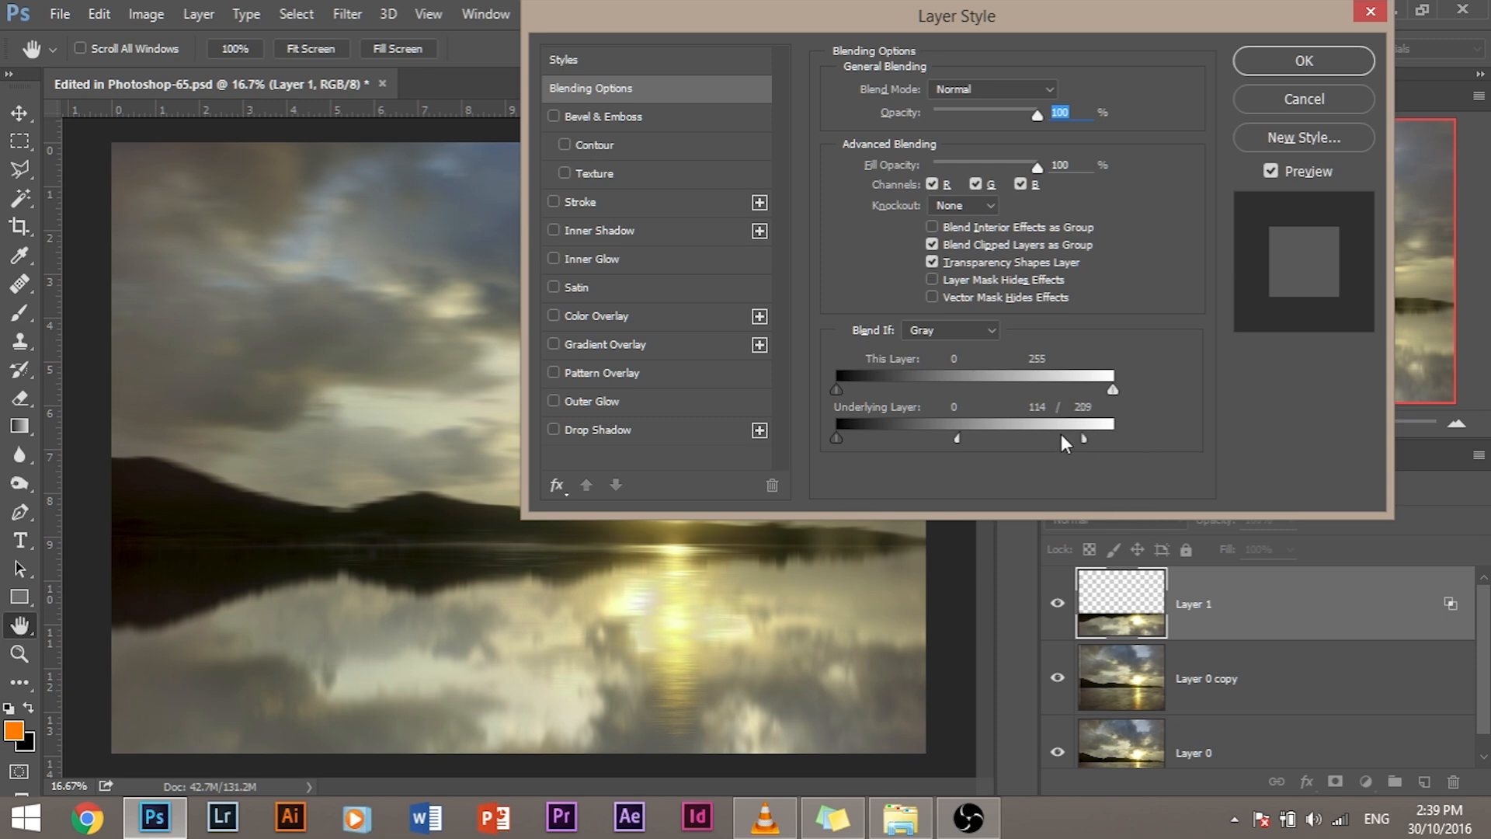
drag(1084, 438, 1084, 438)
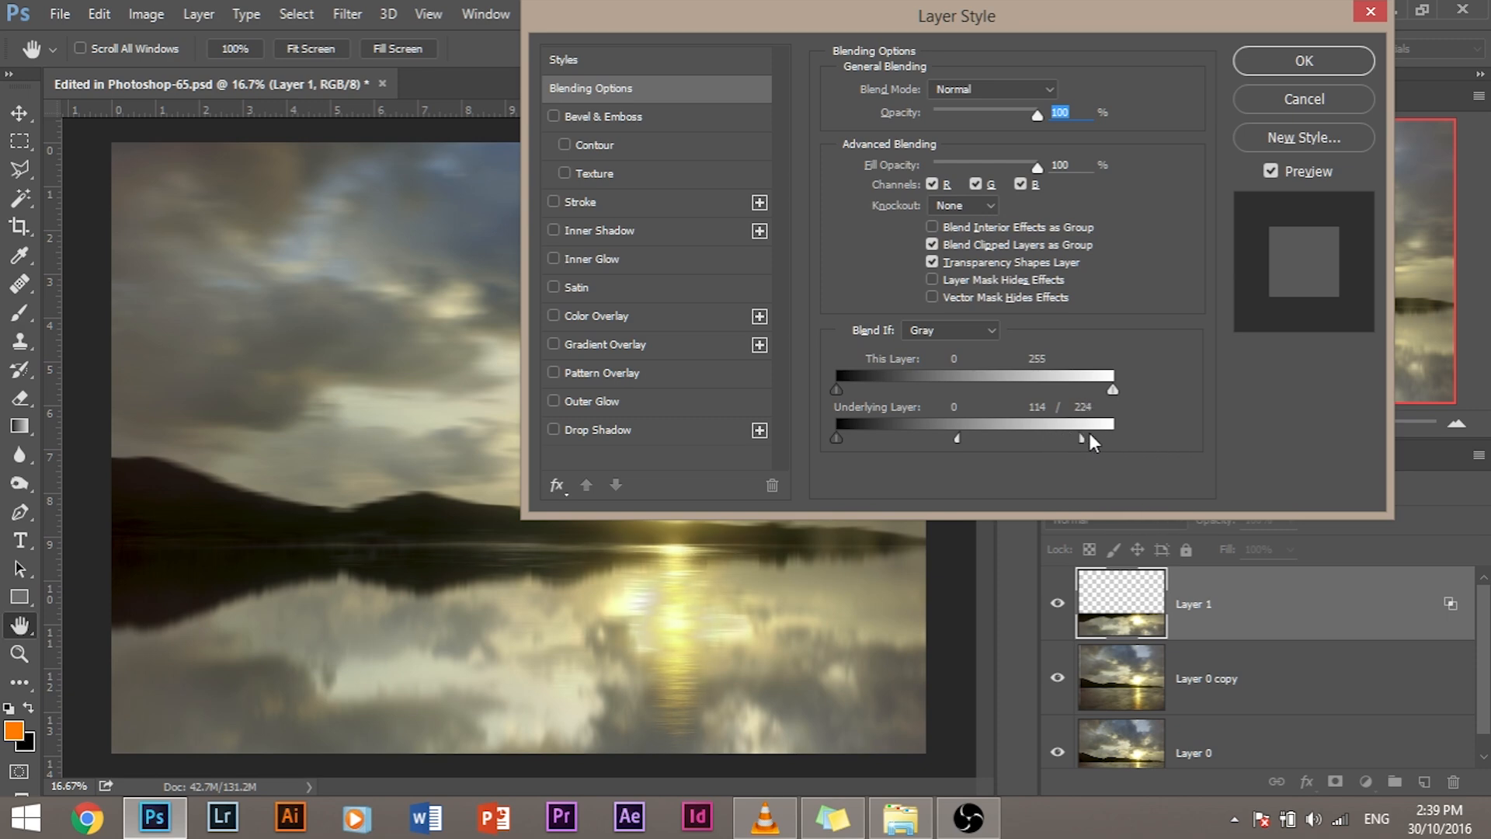
drag(1082, 438, 927, 438)
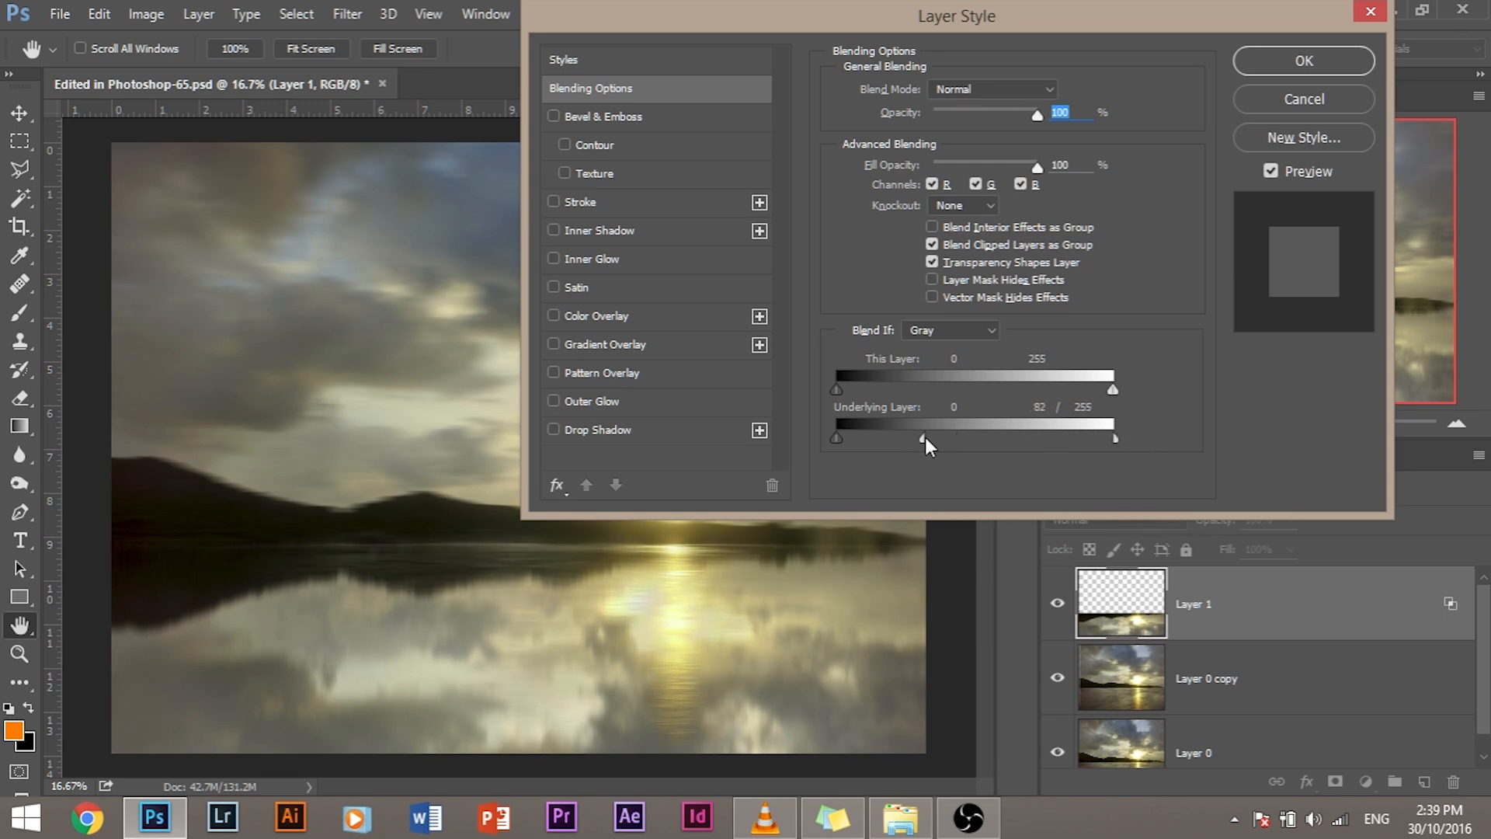
drag(928, 437, 958, 438)
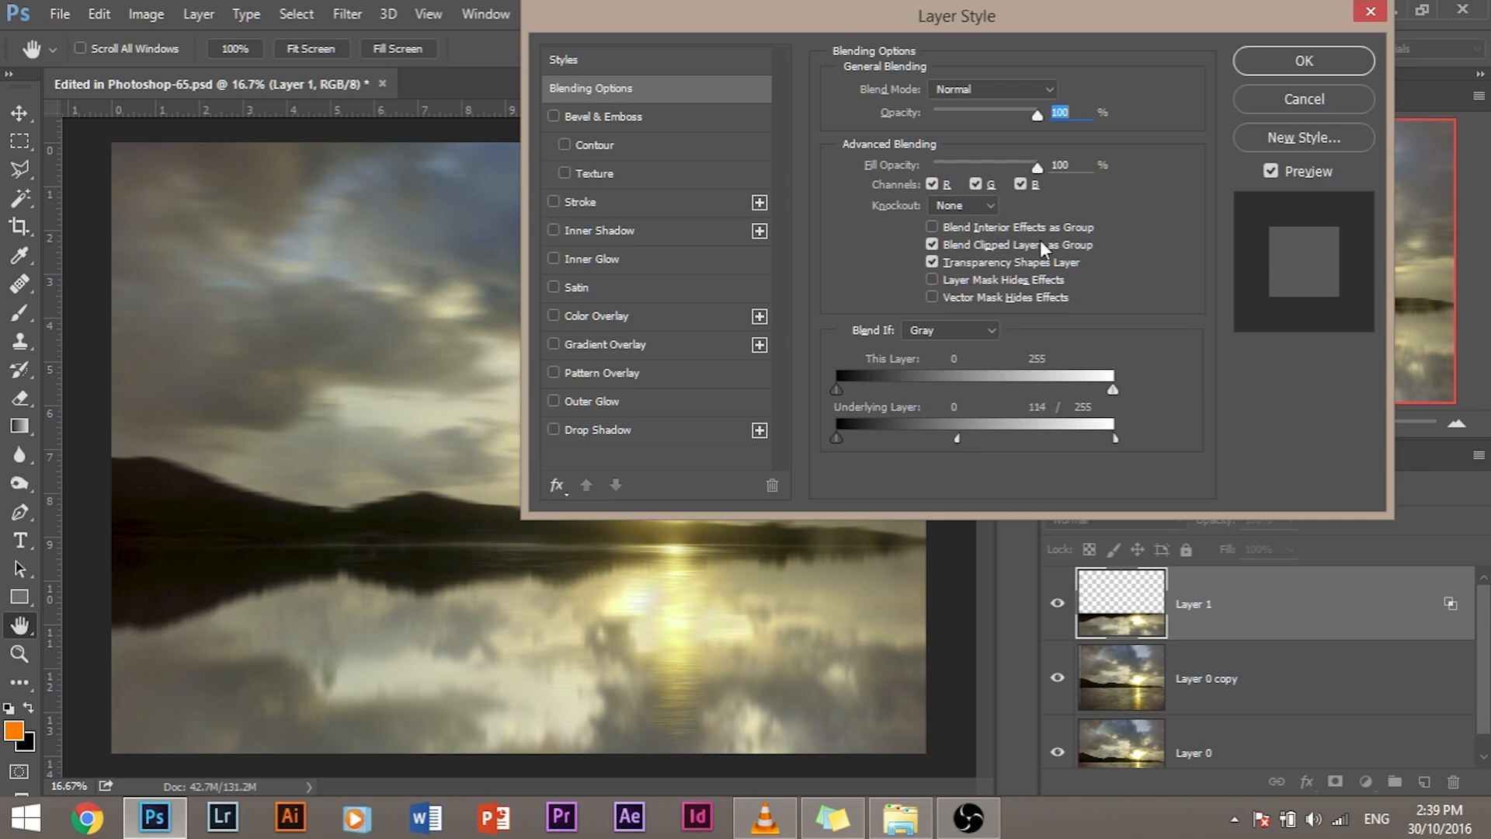
click(1303, 98)
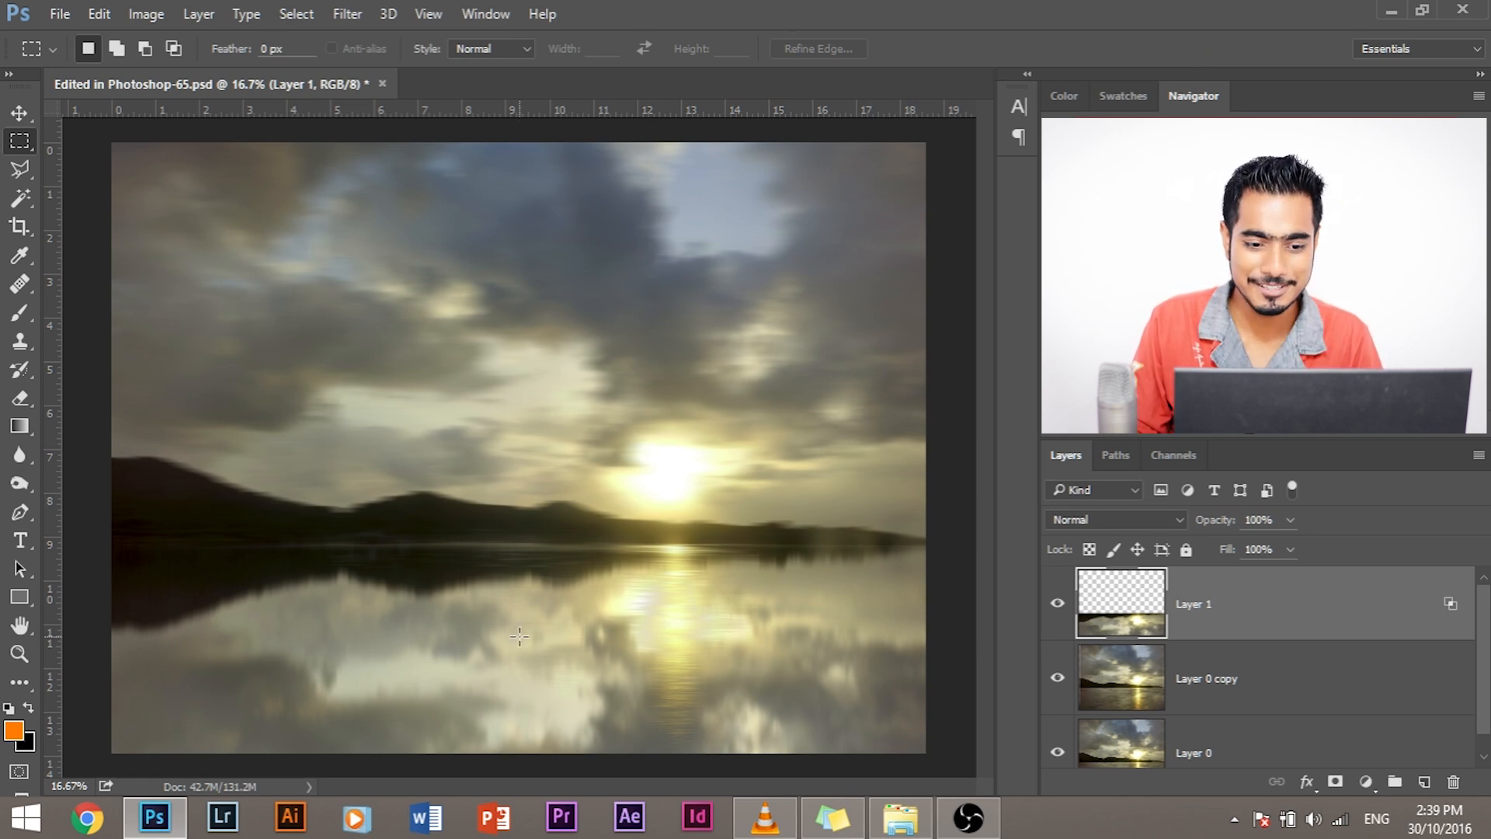
mouse_move(125, 202)
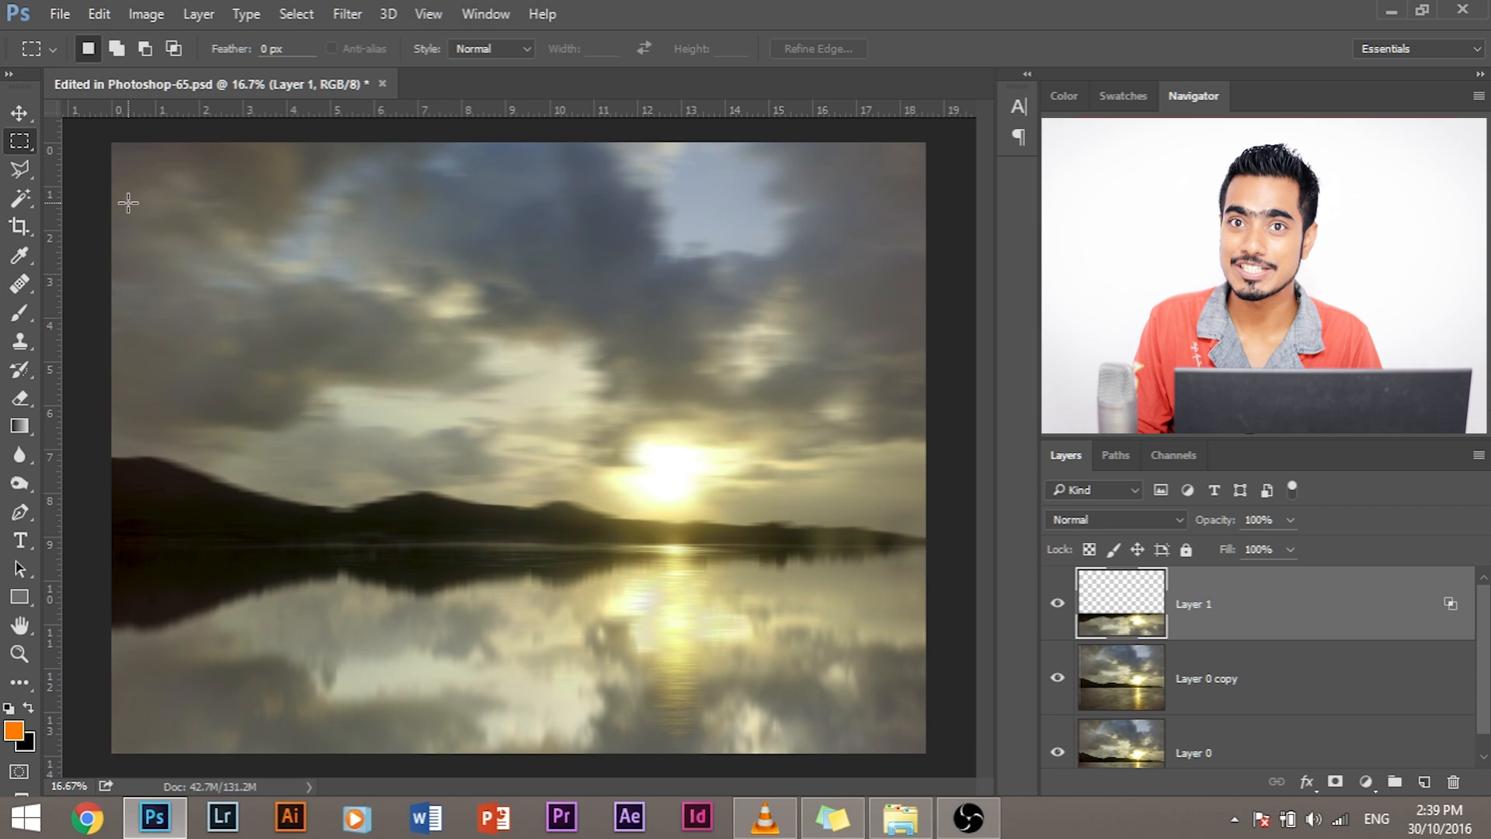
click(1058, 602)
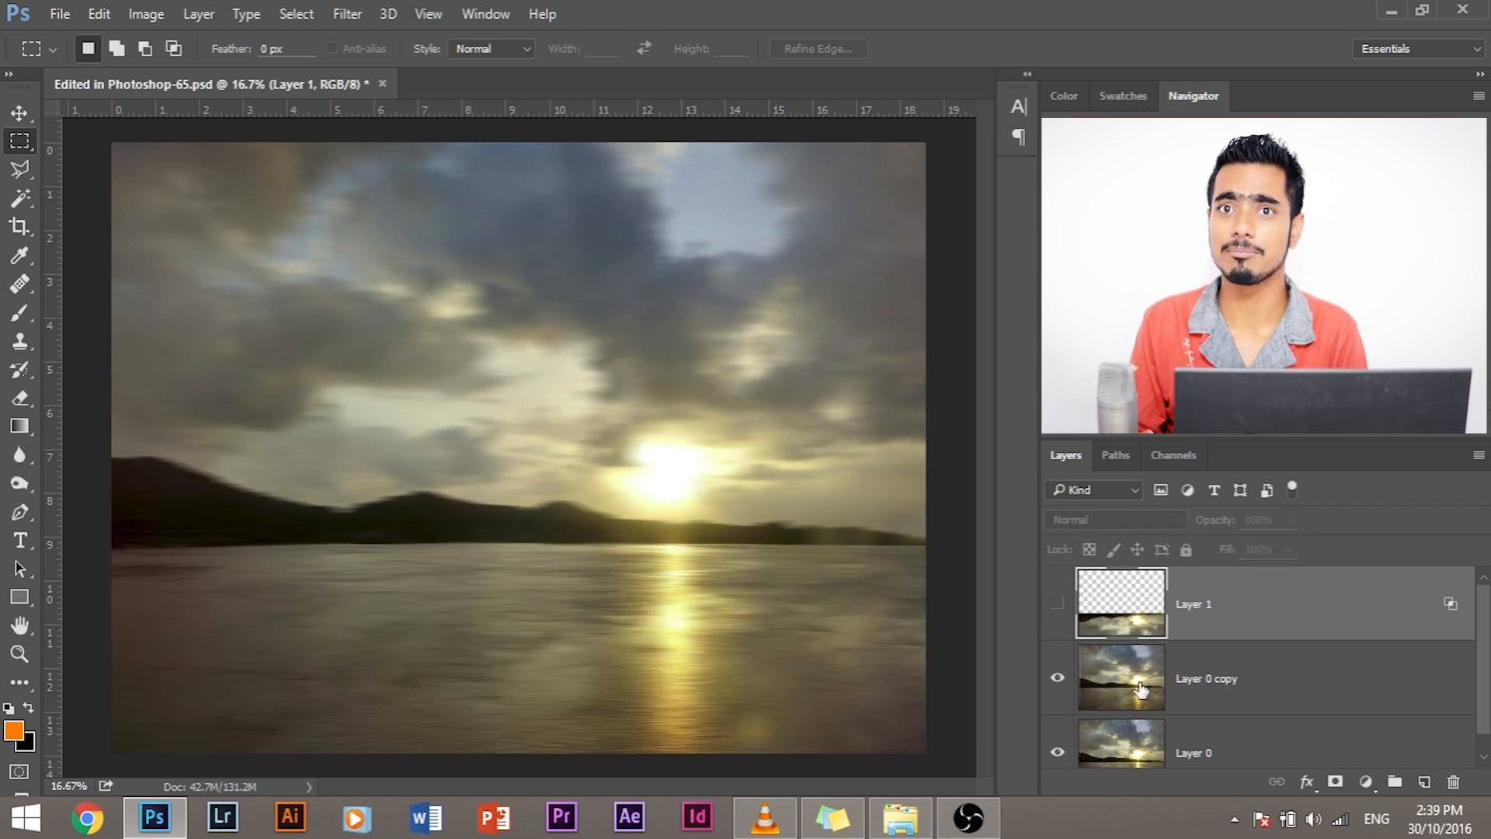
mouse_move(1140, 687)
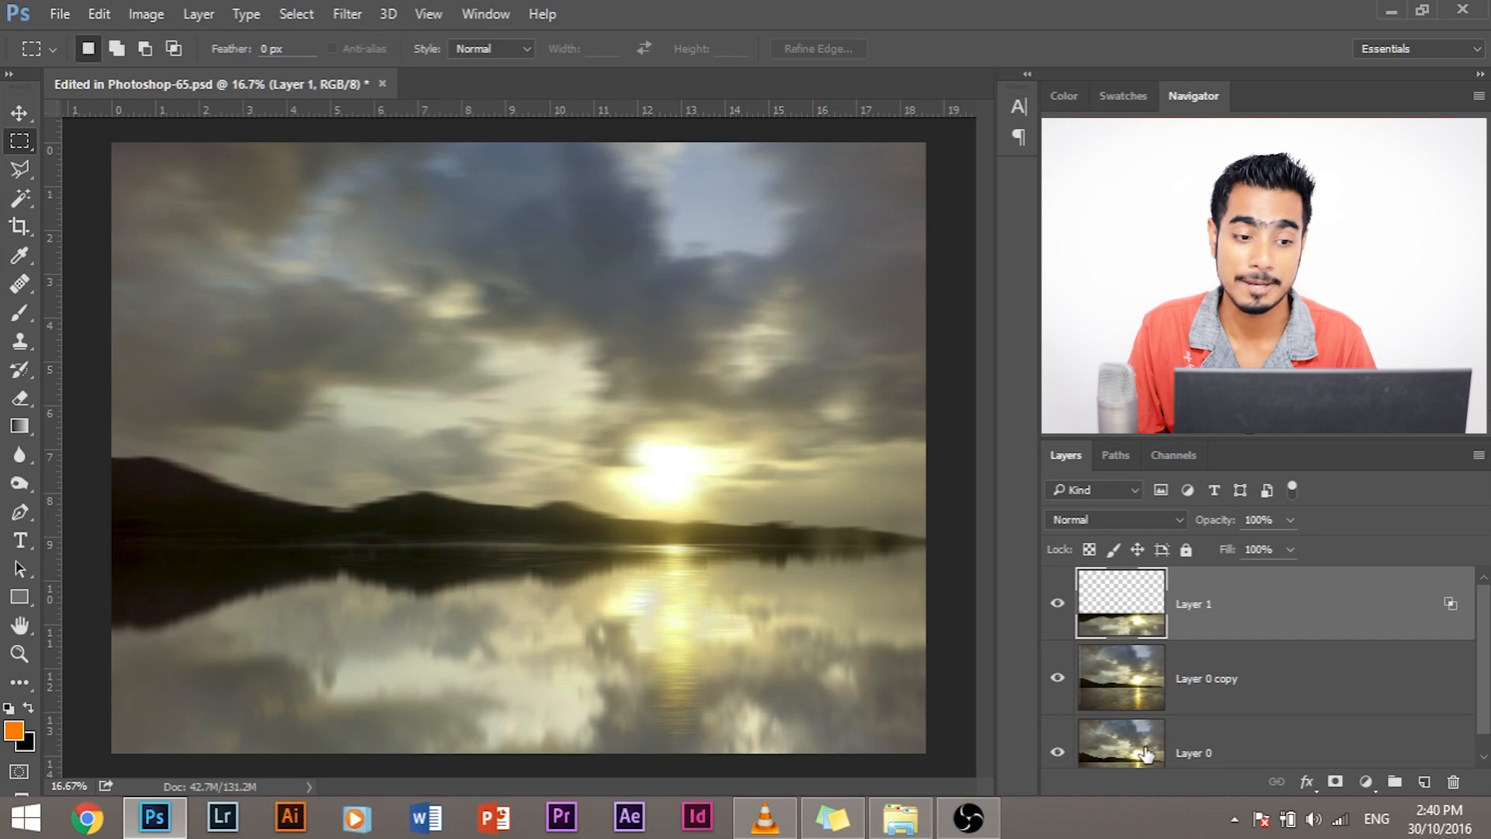
click(1237, 678)
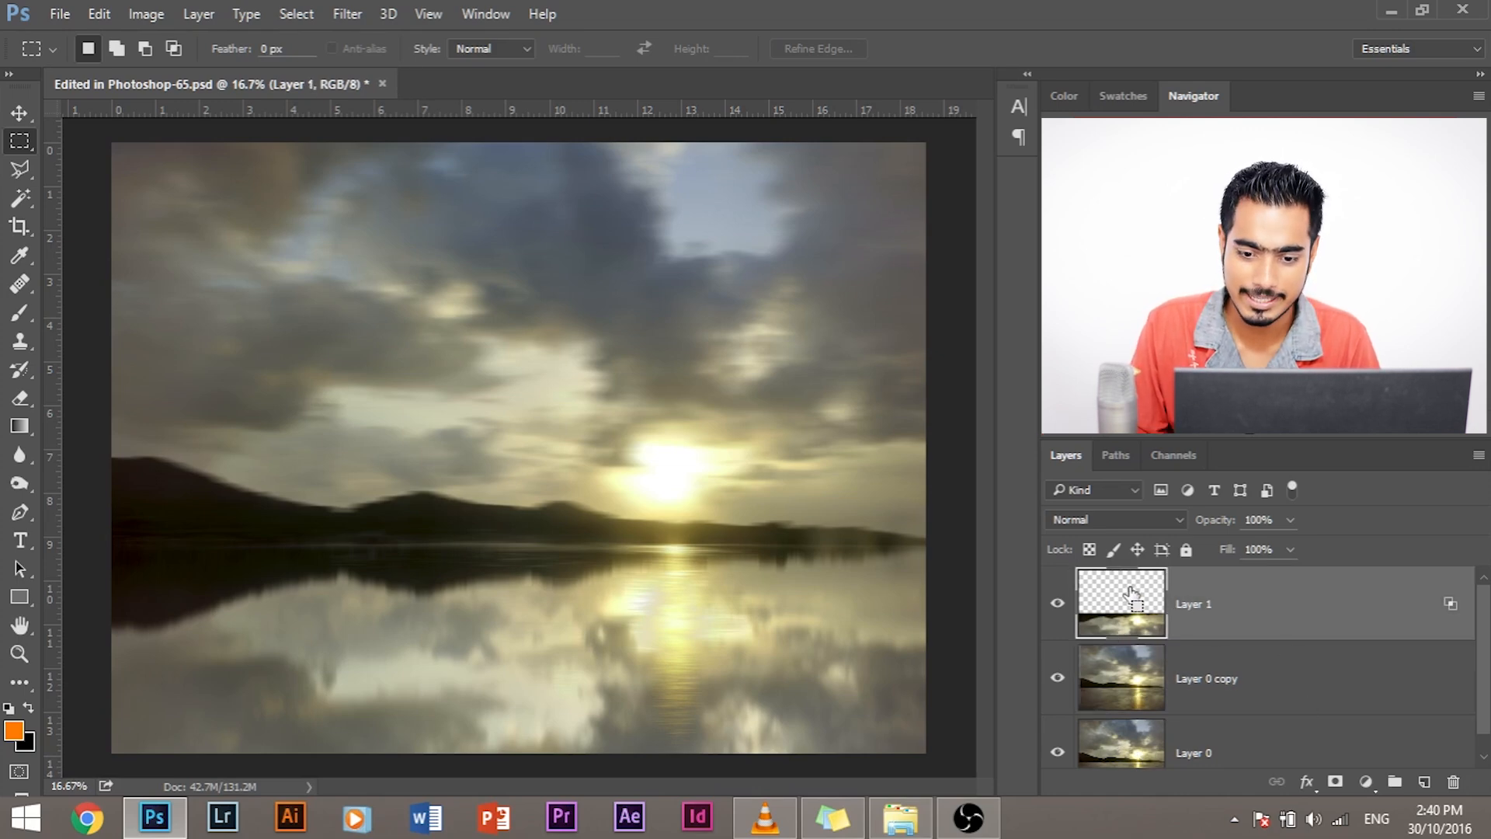
Marquee-select the water below the horizon and mask Layer 0 copy to it
drag(114, 543, 925, 755)
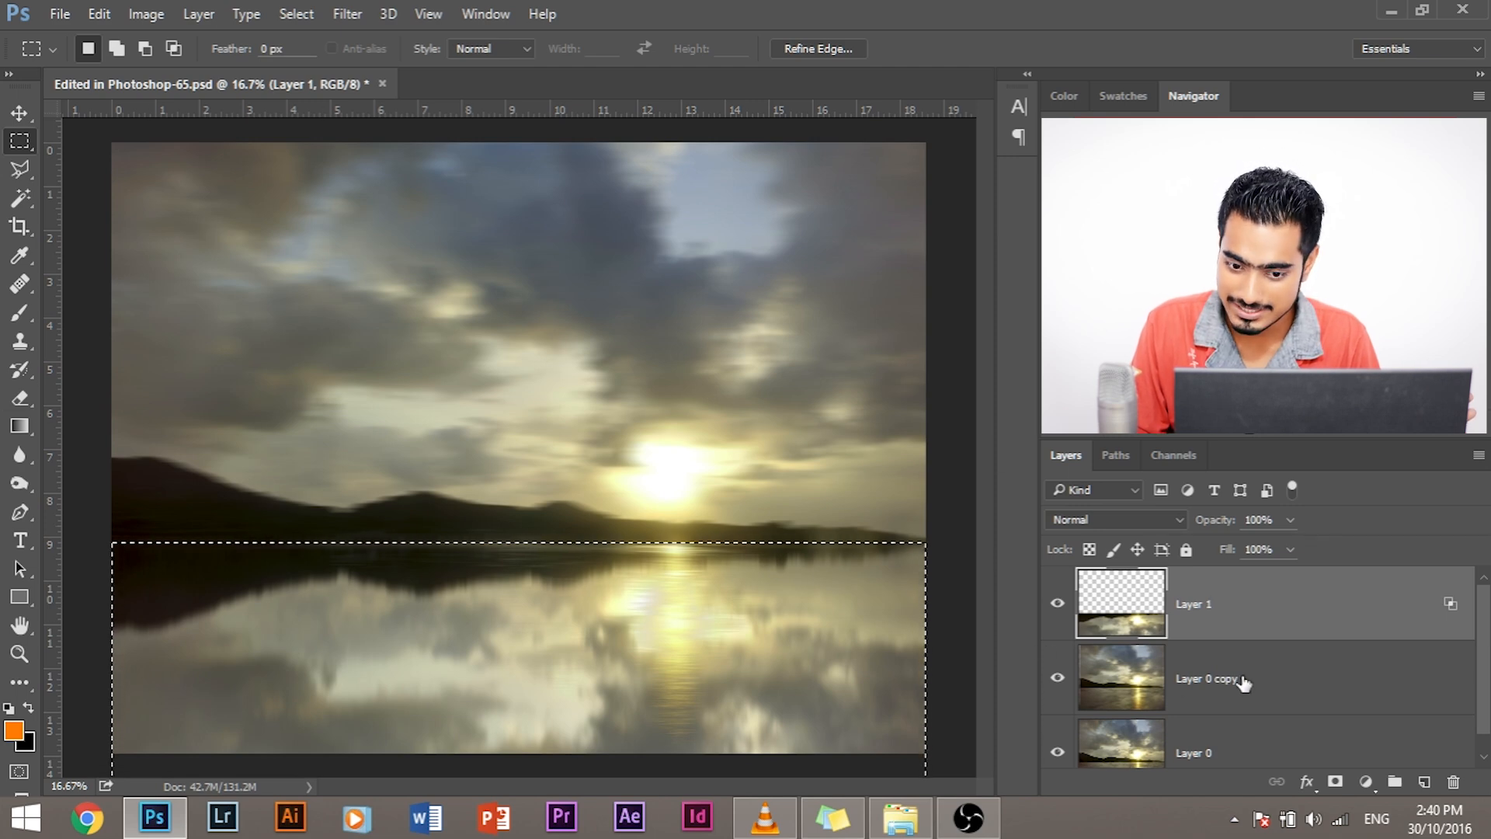
click(1237, 678)
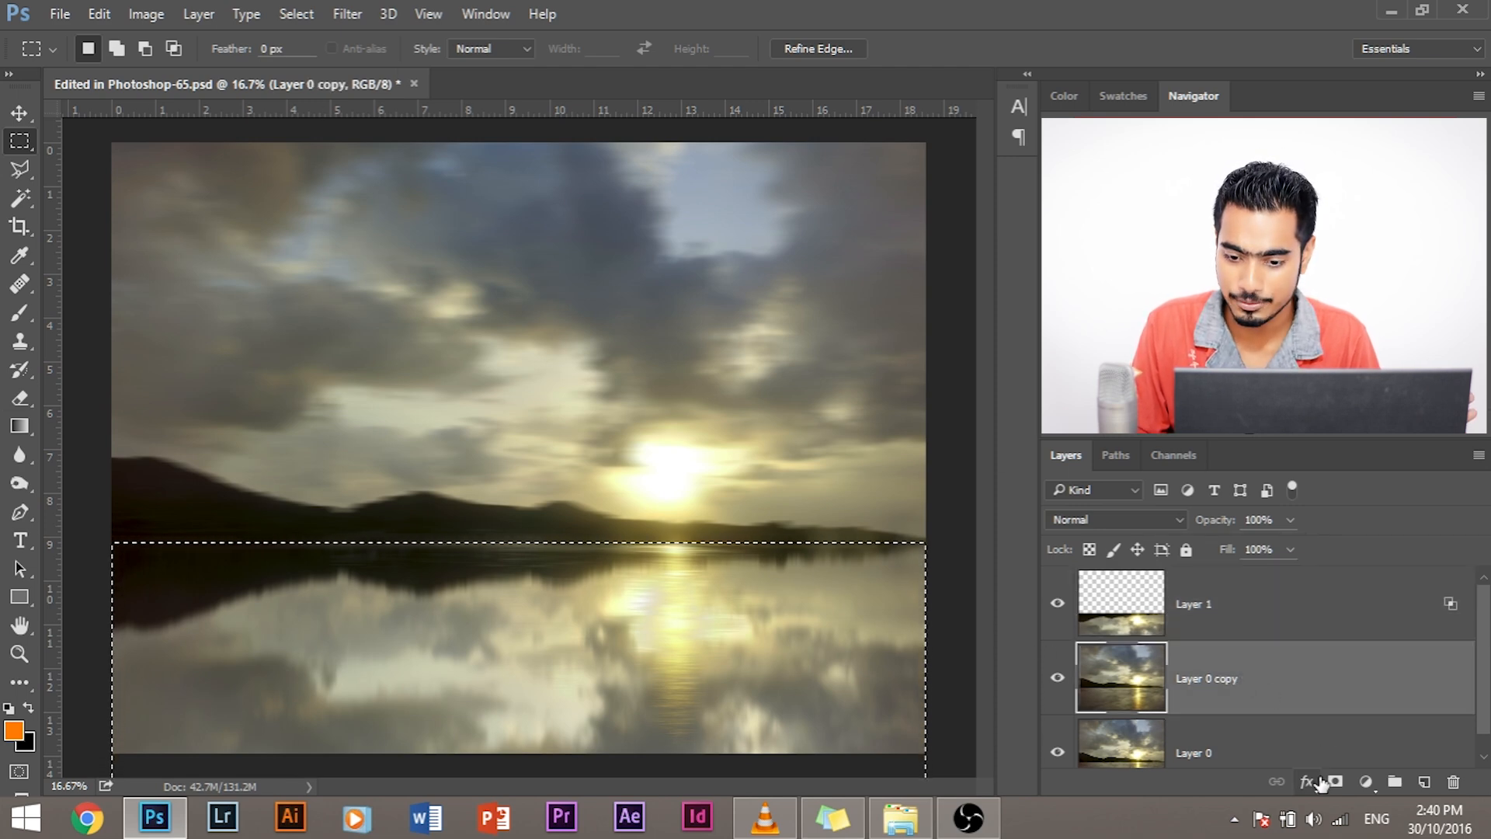
click(1338, 781)
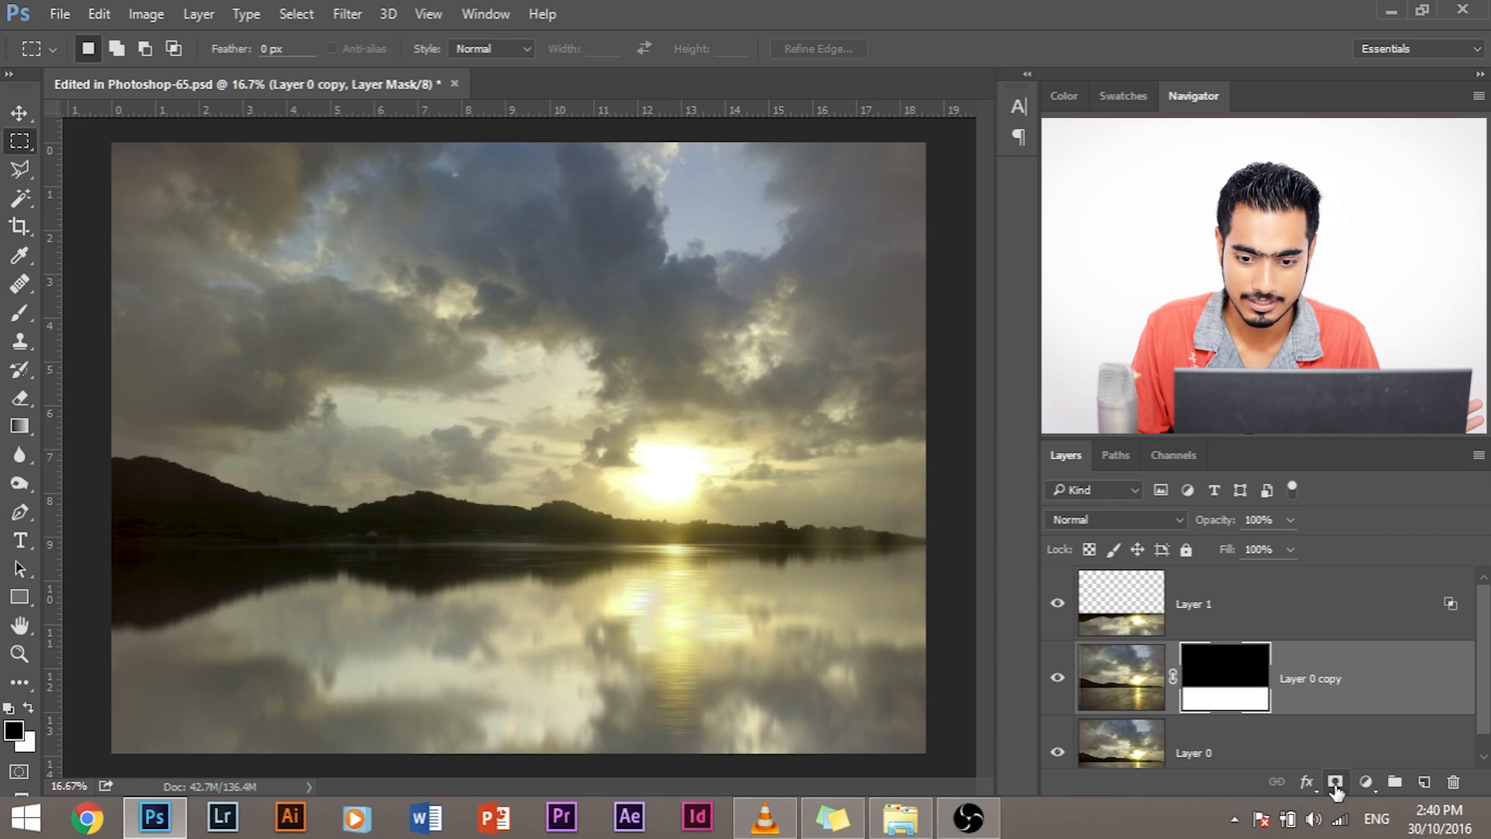